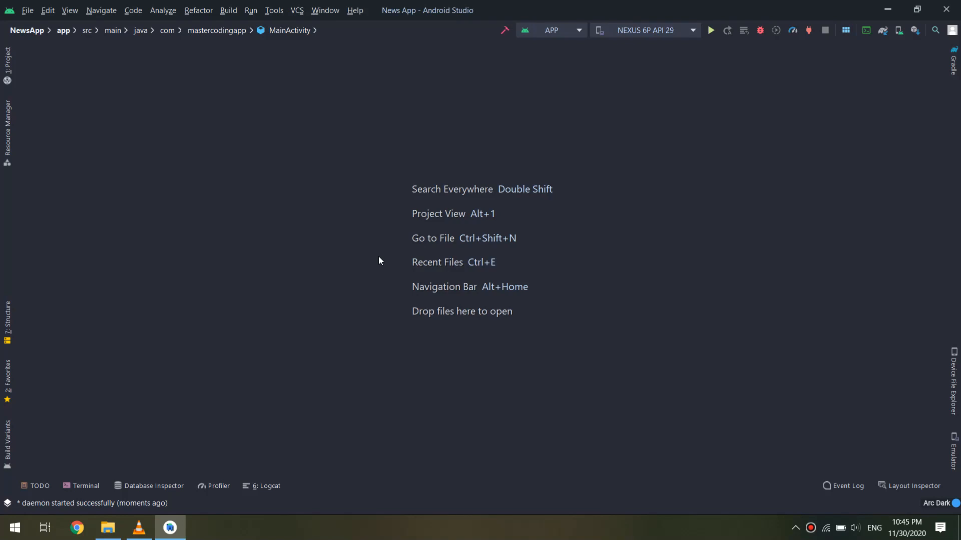
- Show the project file tree to reach the res/layout folder
left_click(9, 64)
type("item_news")
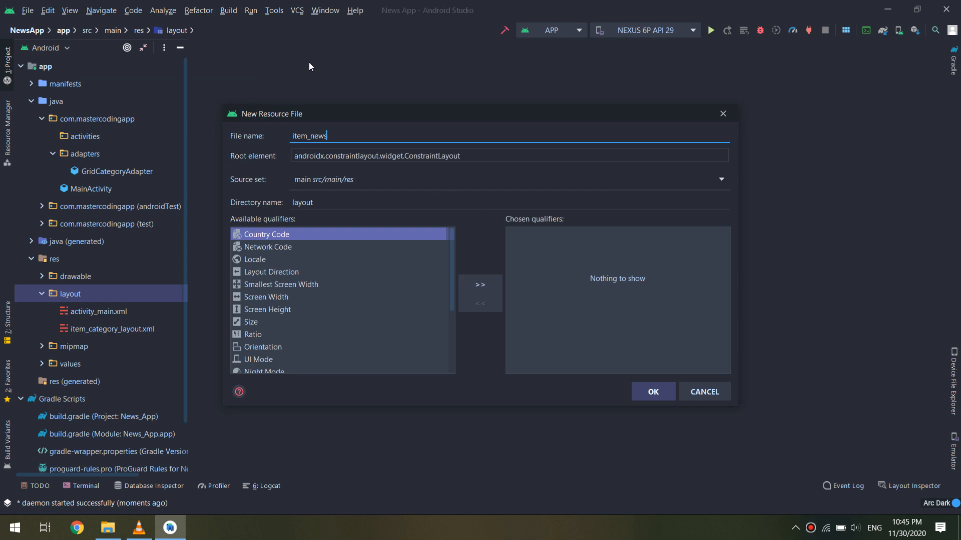
- Create item_news.xml with an androidx CardView root, wrap_content height and 5dp layout_margin
left_click(652, 392)
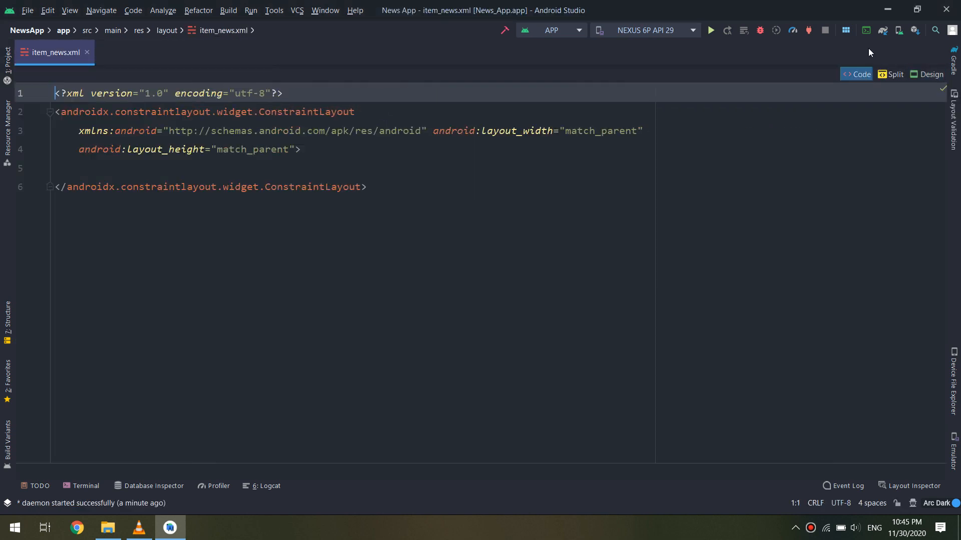
left_click(895, 74)
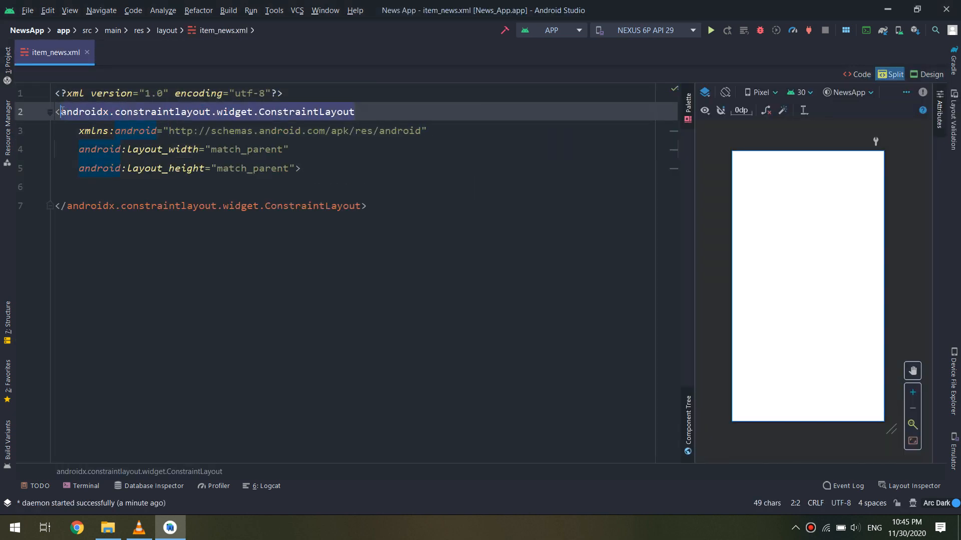
type("androidx.cardview.widget.CardView")
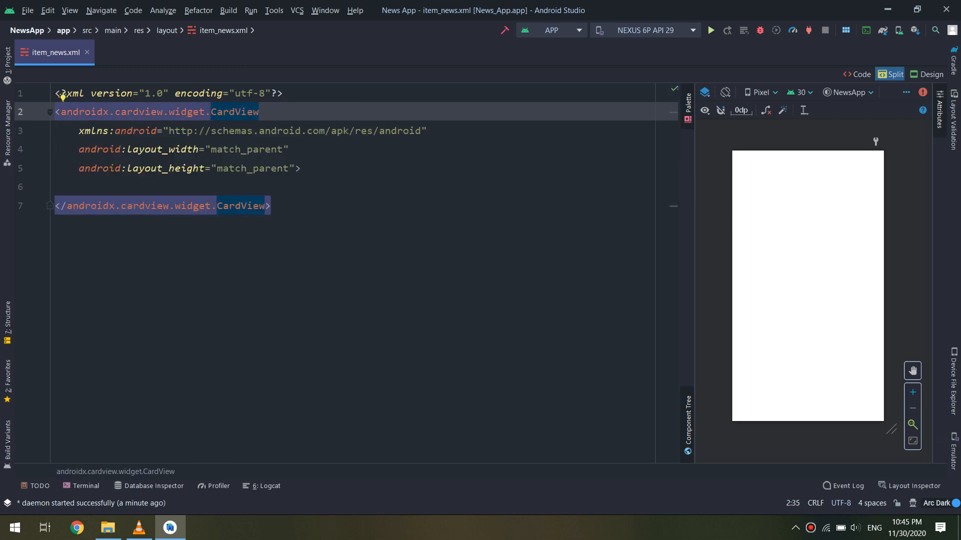
type("wrap_con")
left_click(364, 187)
type("android:clickable=\"true\">")
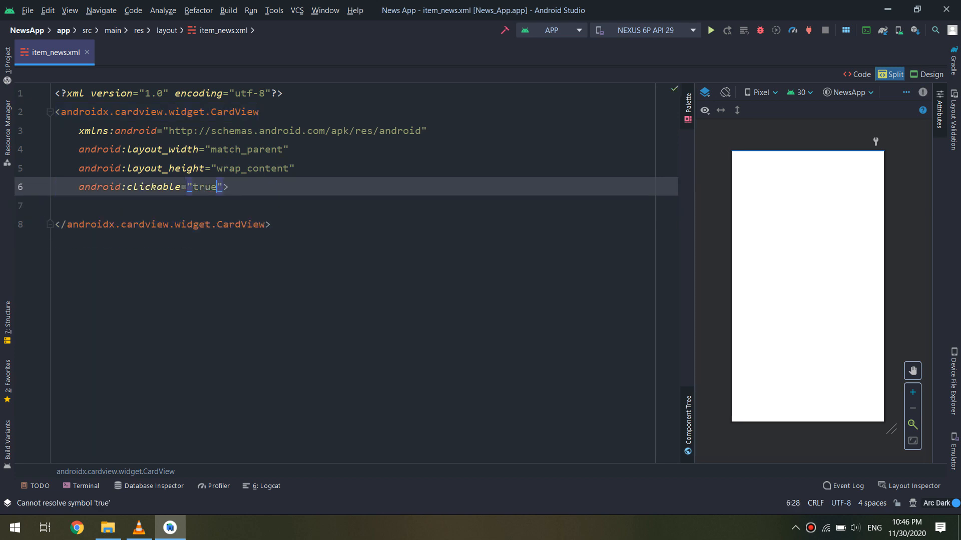
type("margin=\"5dp")
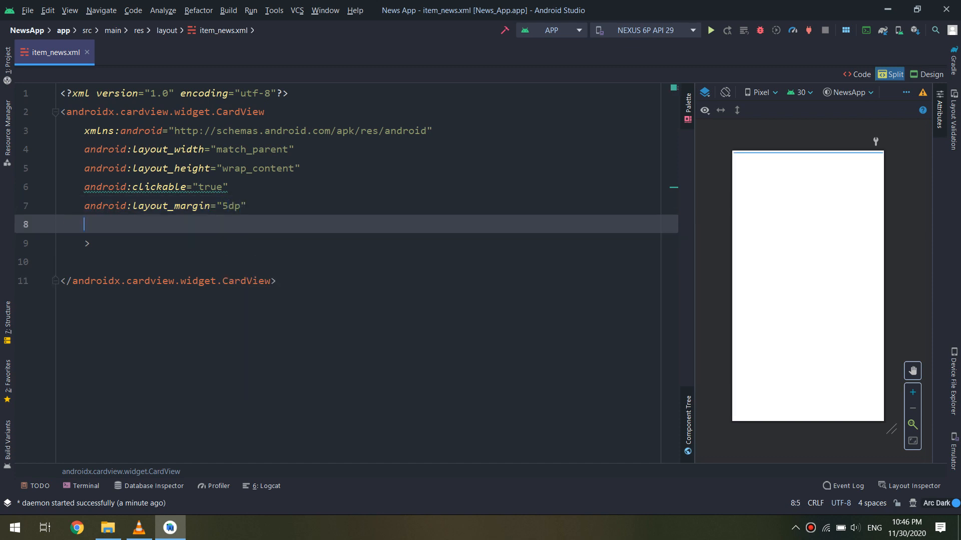
- Make the CardView focusable with a selectableItemBackground foreground and start its child element
type("android:focusable=\"true\"")
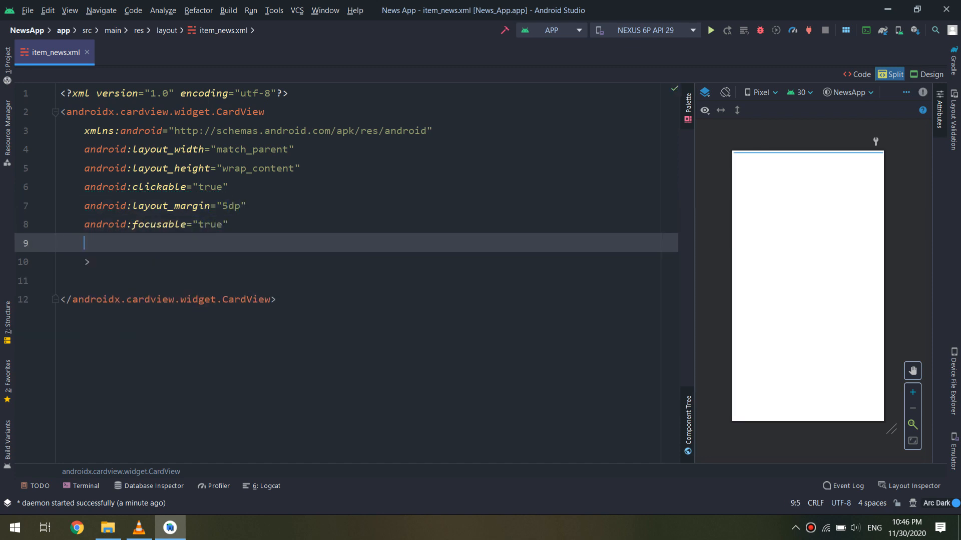
type("foreground=\"?")
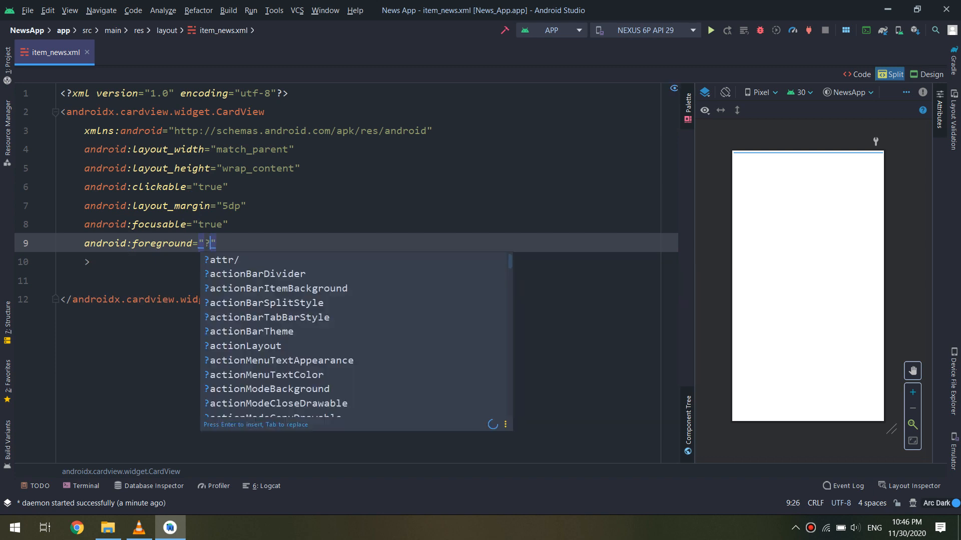
type("attr/selectableItemBackground")
left_click(369, 261)
type("android:orientation=\"vertical")
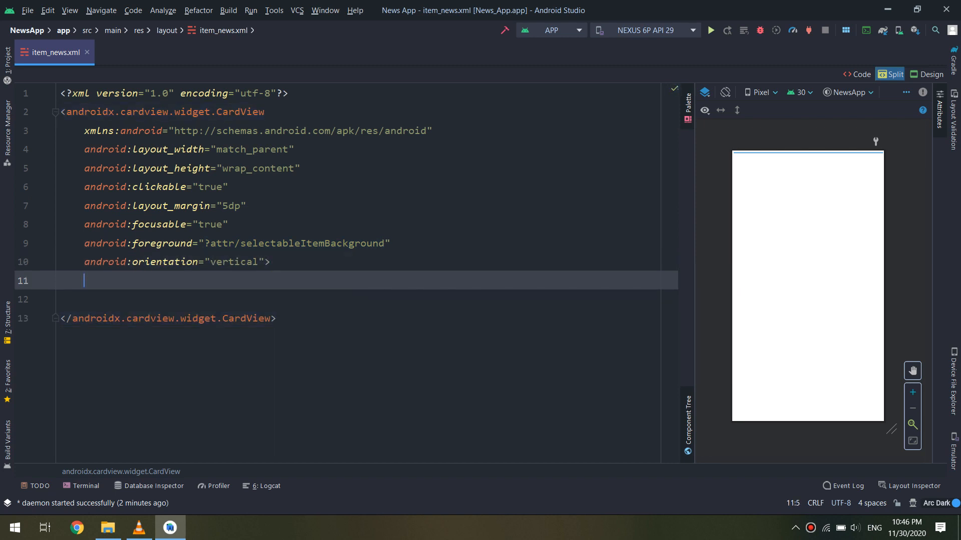
type("<")
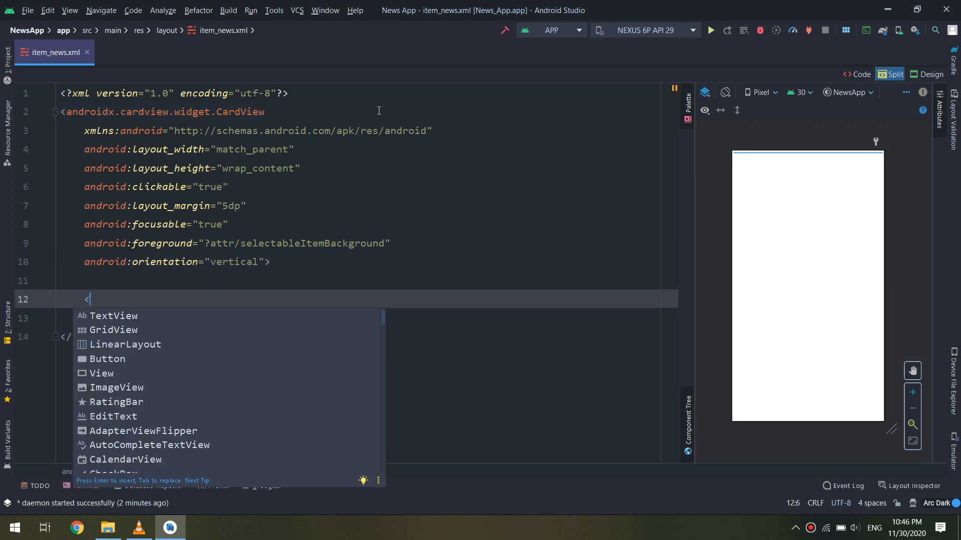
- Add a RelativeLayout holding a 100dp ImageView with id news_image
type("RelativeLayout")
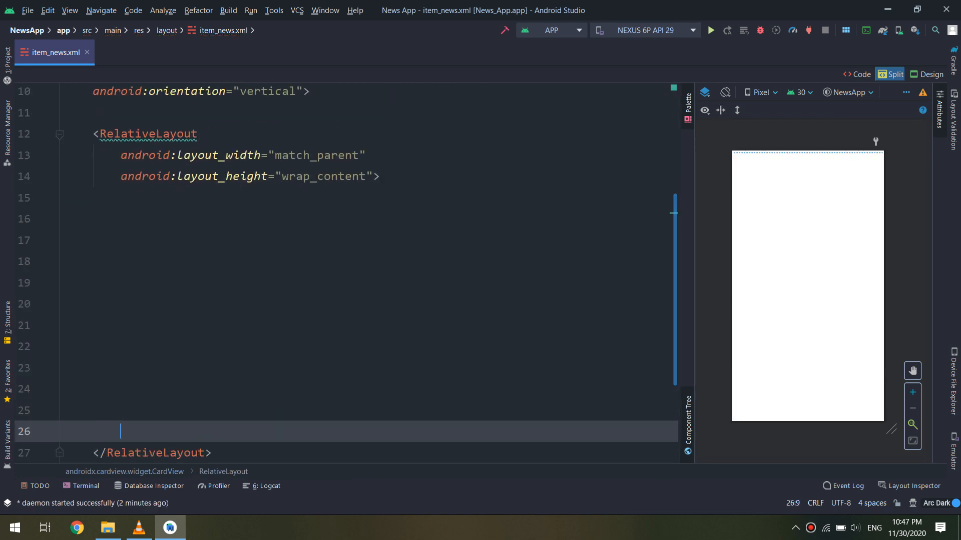
left_click(73, 134)
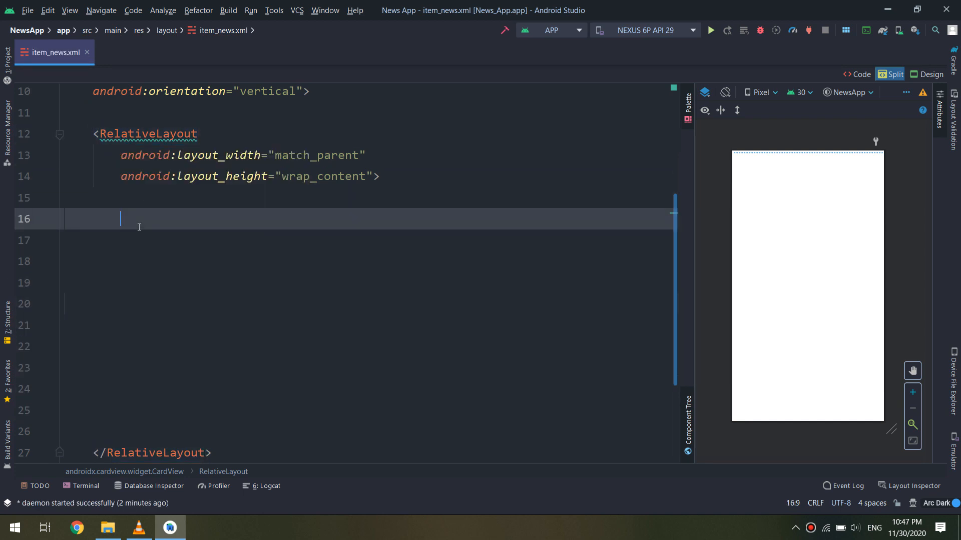
type("ImageView")
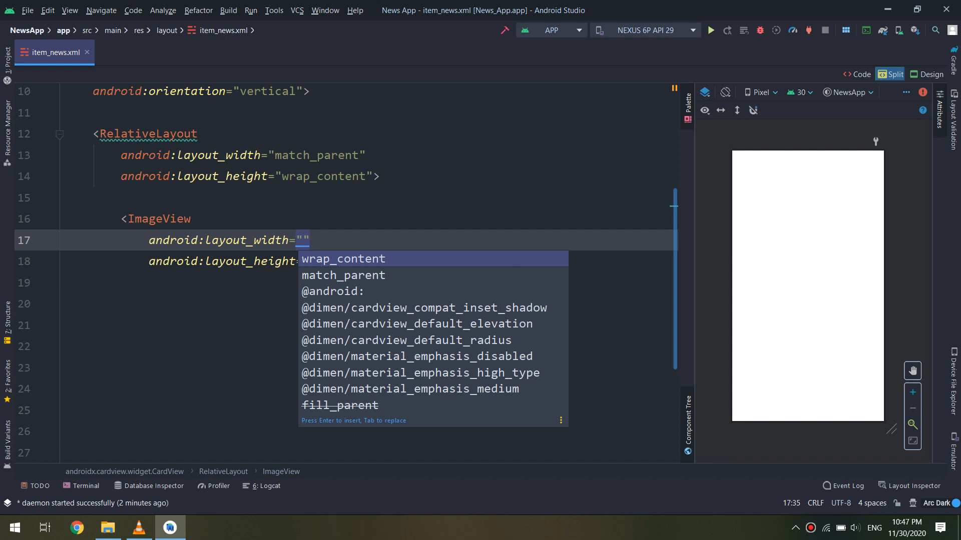
type("100dp")
left_click(367, 282)
type("ud")
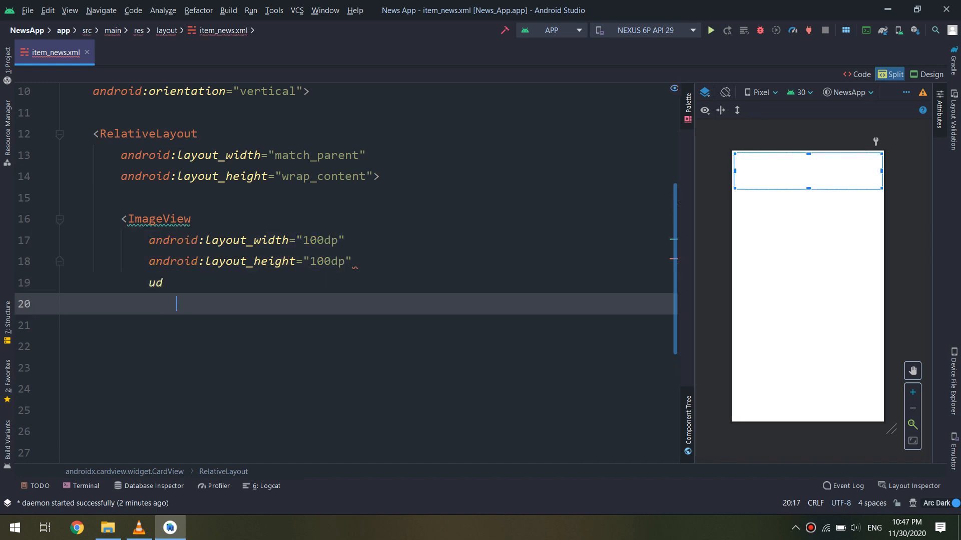
type("android:id=\"@+id/news_i")
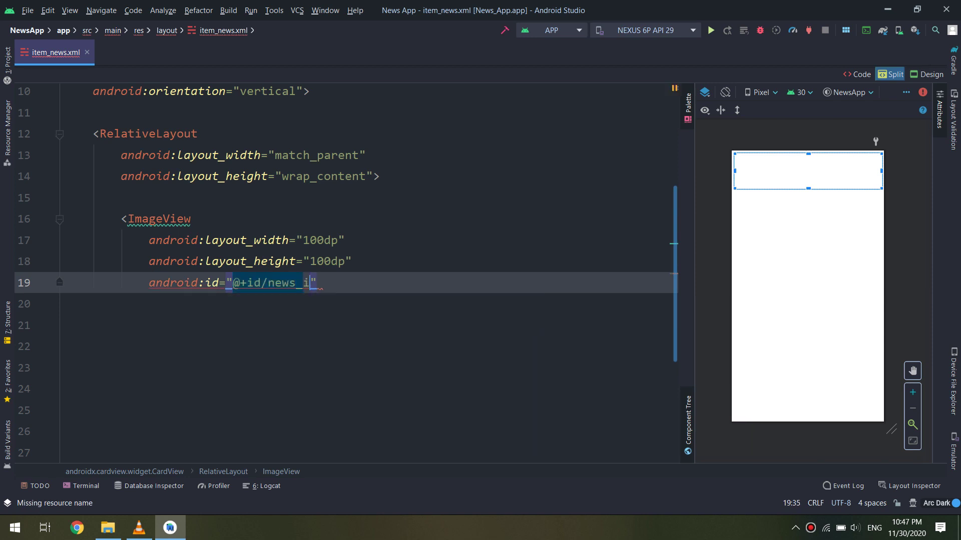
type("a")
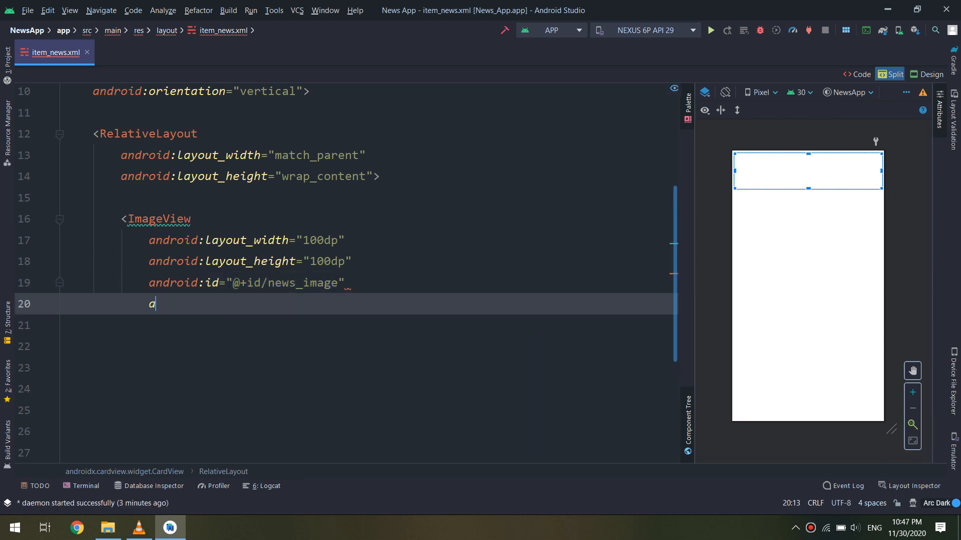
type("android:adjustViewBounds=\"true\"")
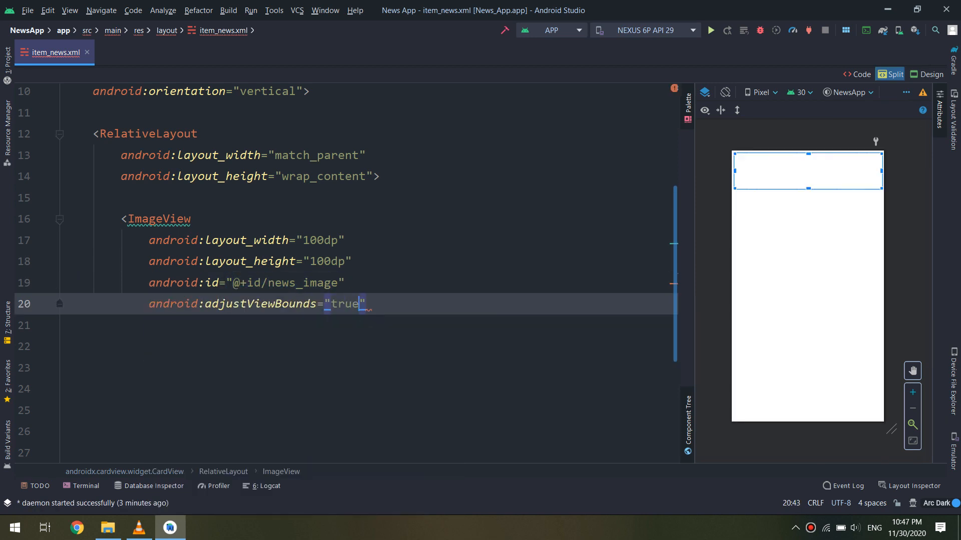
type("android:scaleY=\"\"")
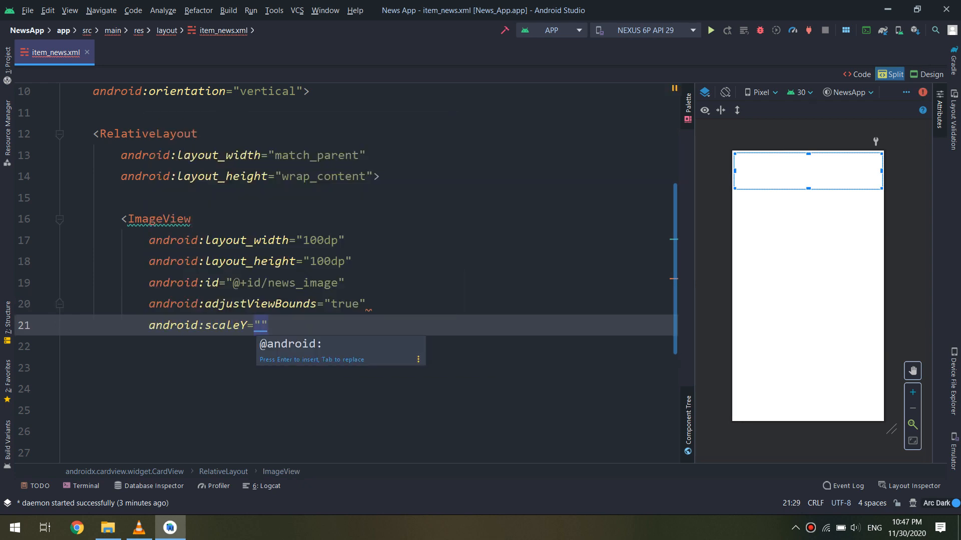
type("Type=\"fix")
left_click(367, 345)
type("src")
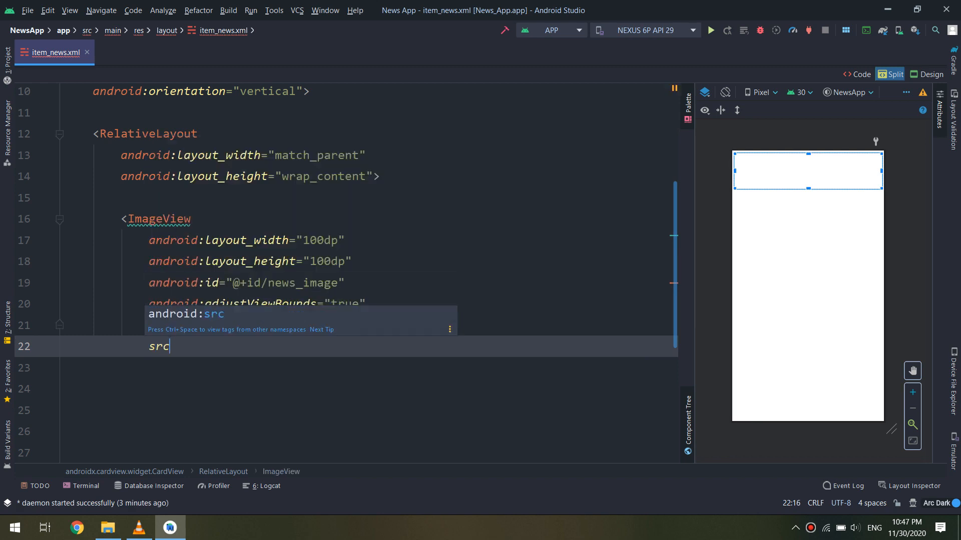
type("android:src=\"@drawable/icn1\"")
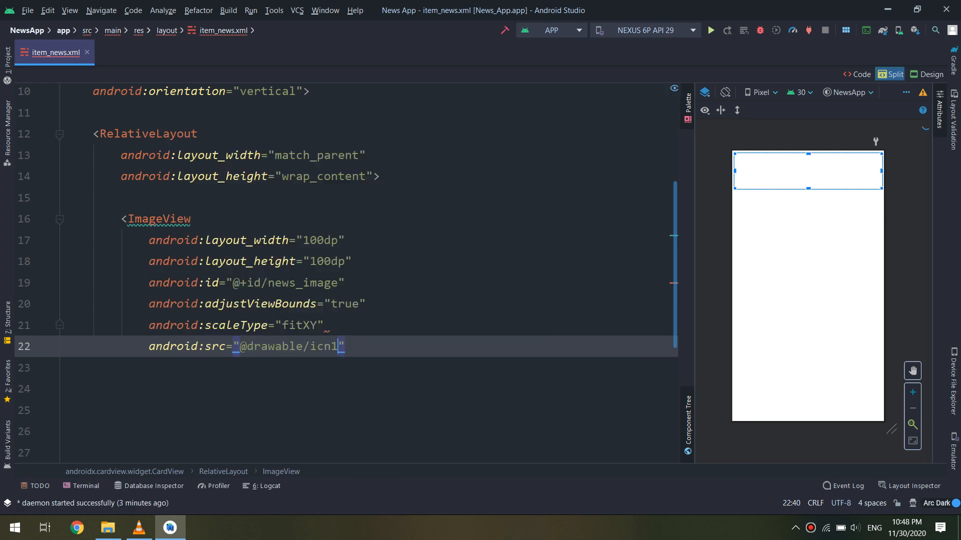
key("Backspace")
type("6")
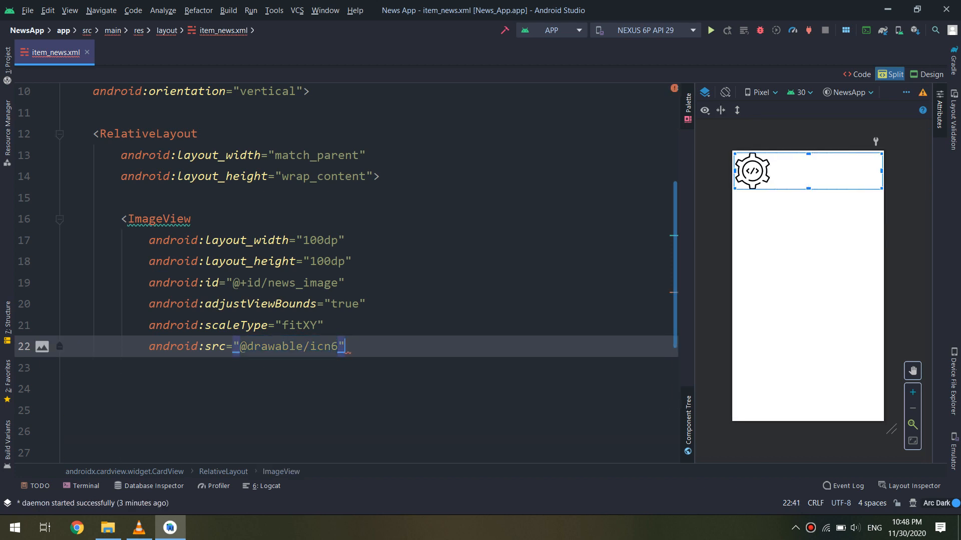
- Add a news_title TextView with match_parent width, 5dp spacing, text Title and a text colour
key("Enter")
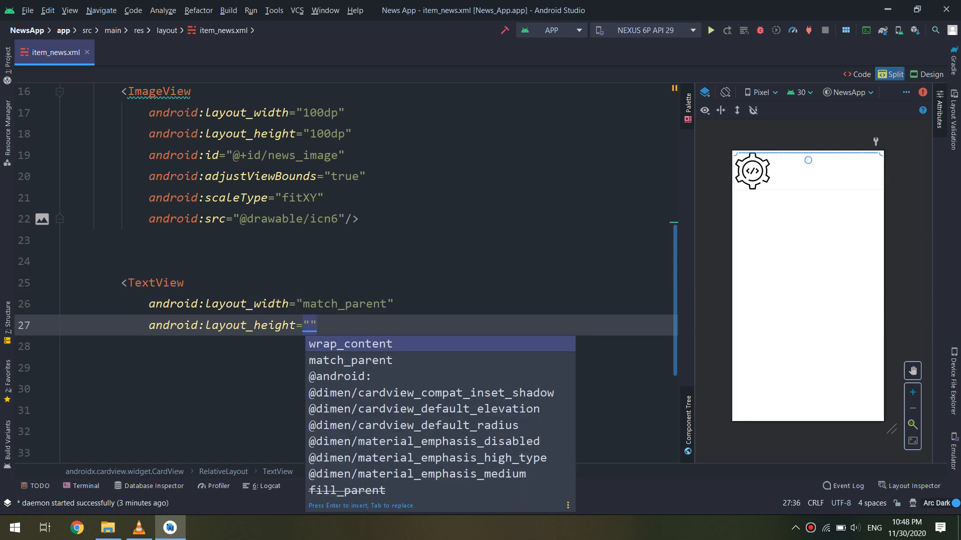
type("android:id=\"@+id/news")
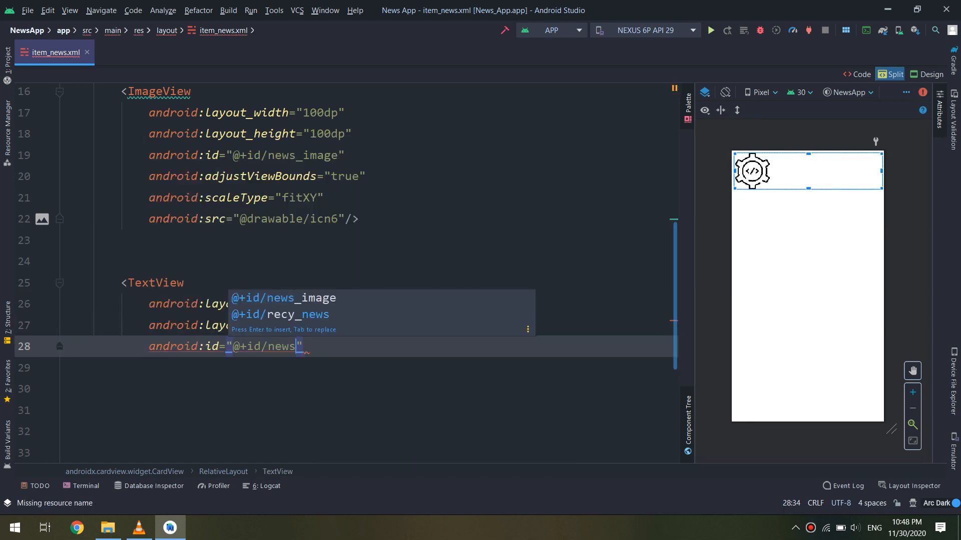
type("mac")
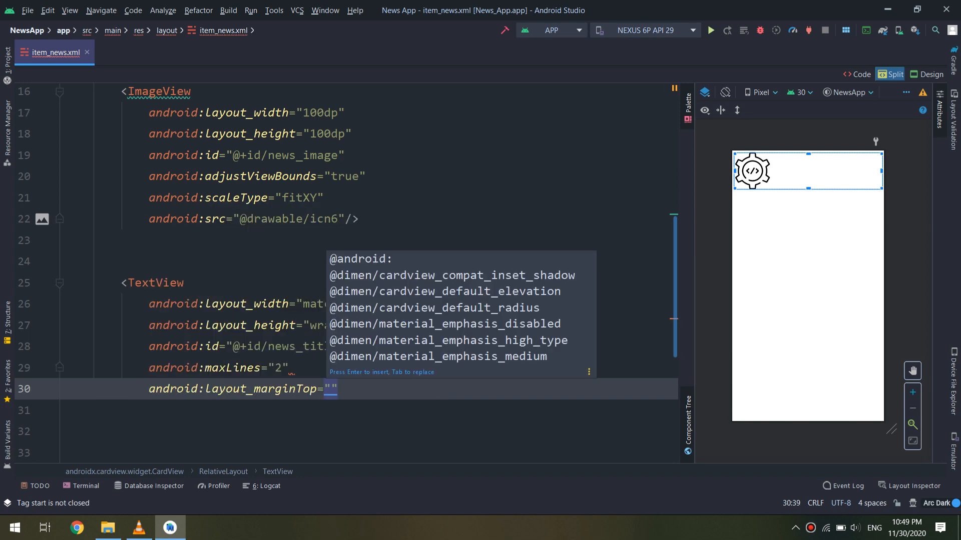
type("5dp")
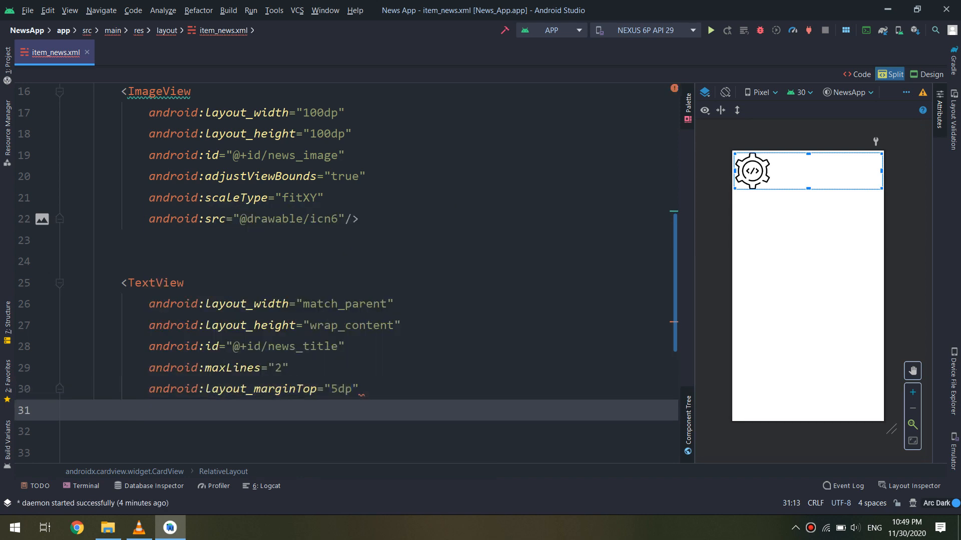
type("android:text=\"Titl\"")
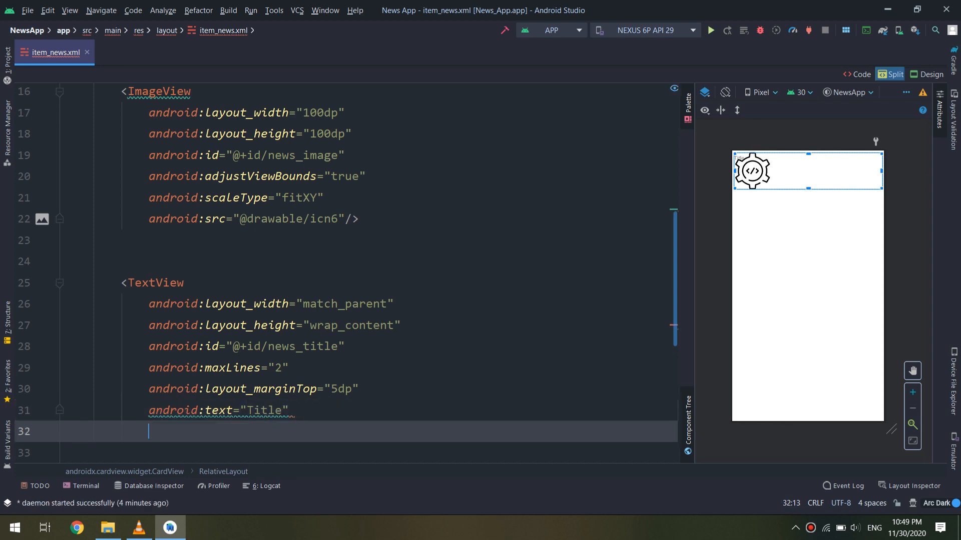
type("colo")
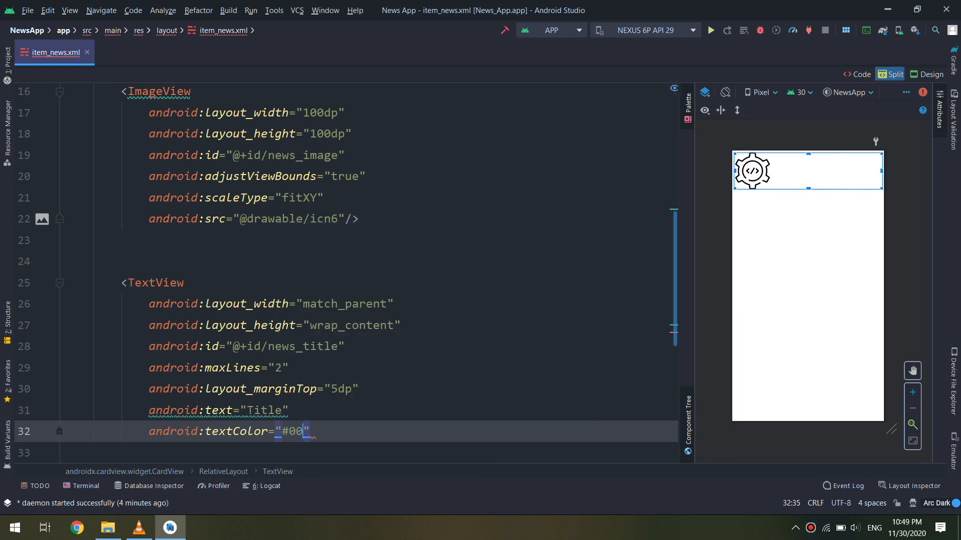
- Give the title end padding, bold textStyle, 17sp textSize and extra line spacing
type("paddingEnd=\"10\"")
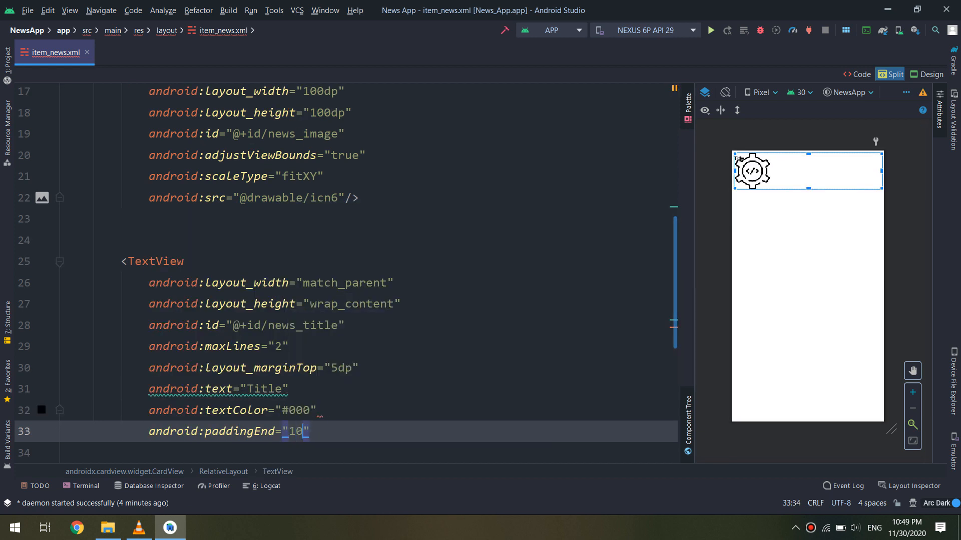
type("dp")
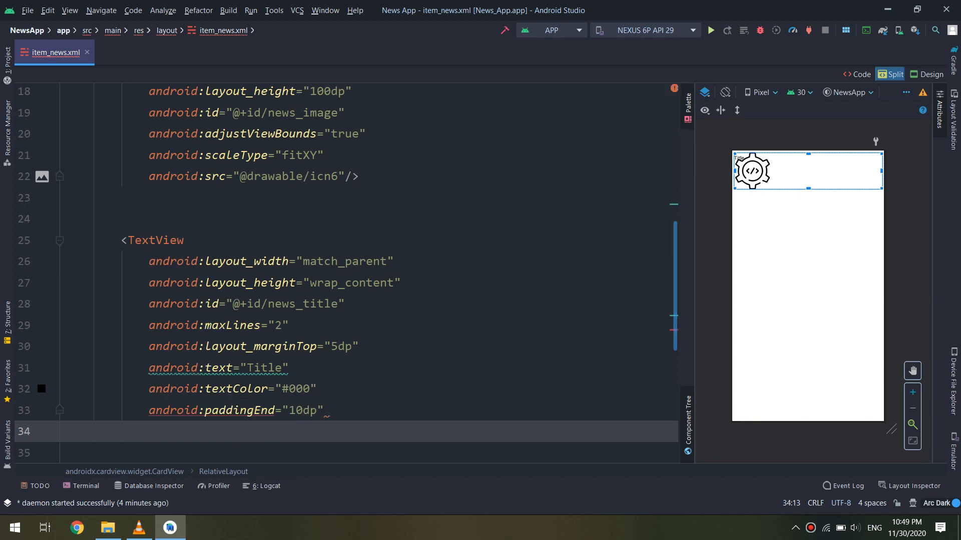
type("android:textStyle=\"\"")
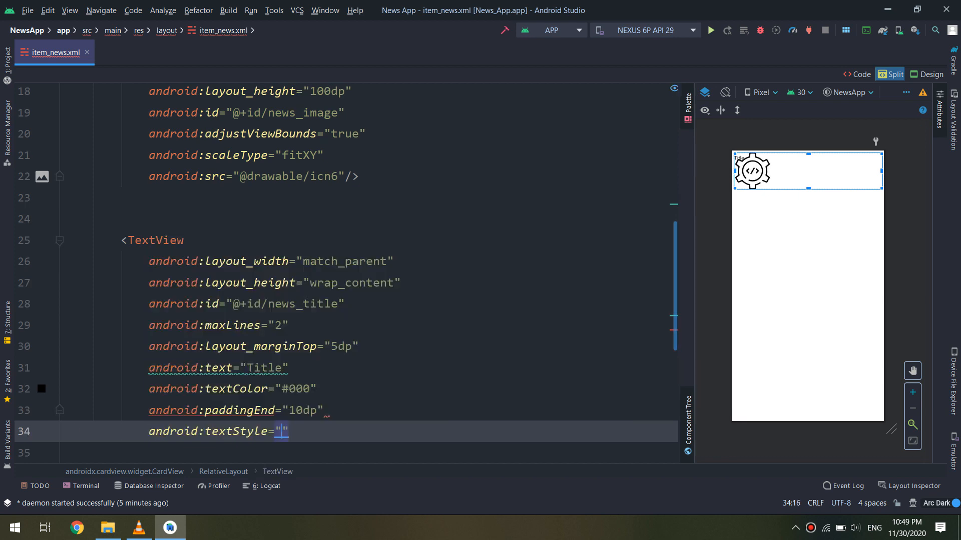
type("bold")
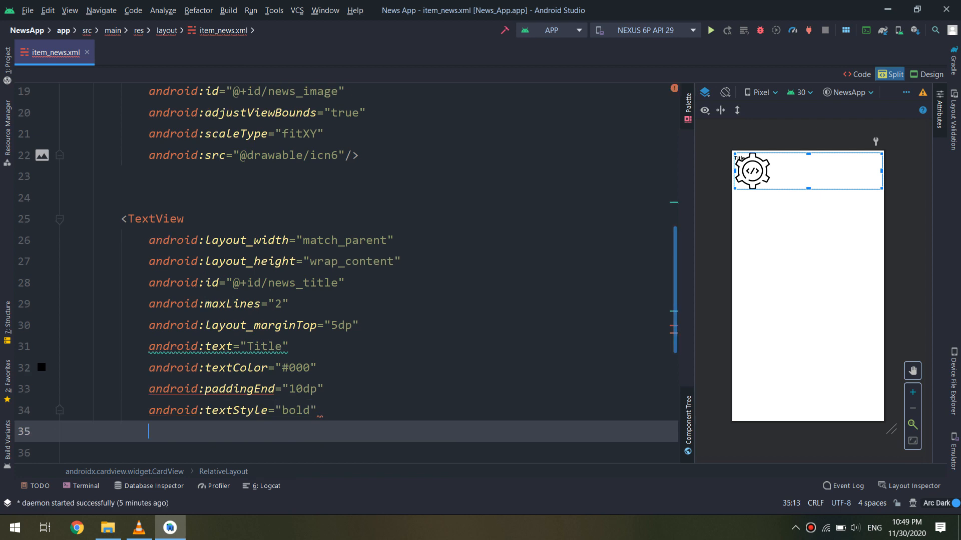
type("android:textSize=\"17")
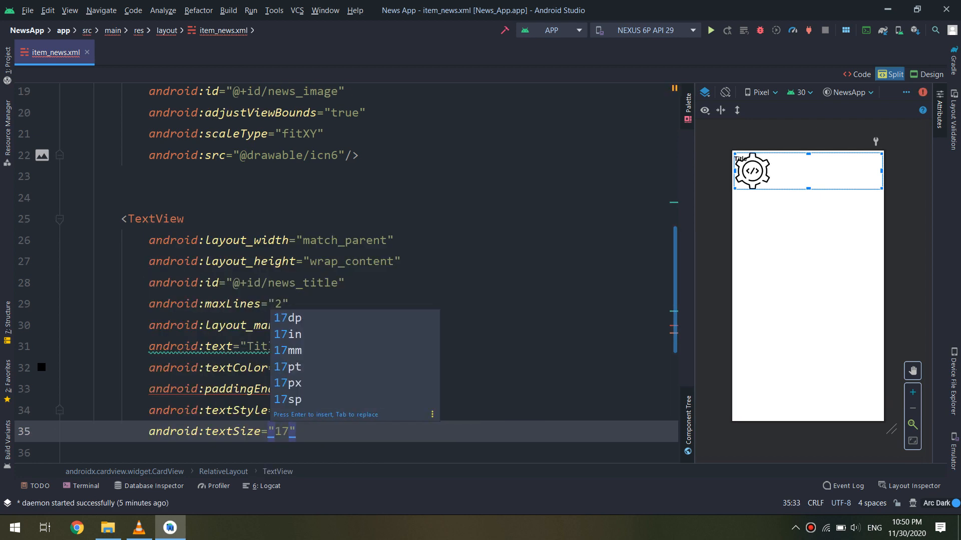
left_click(287, 400)
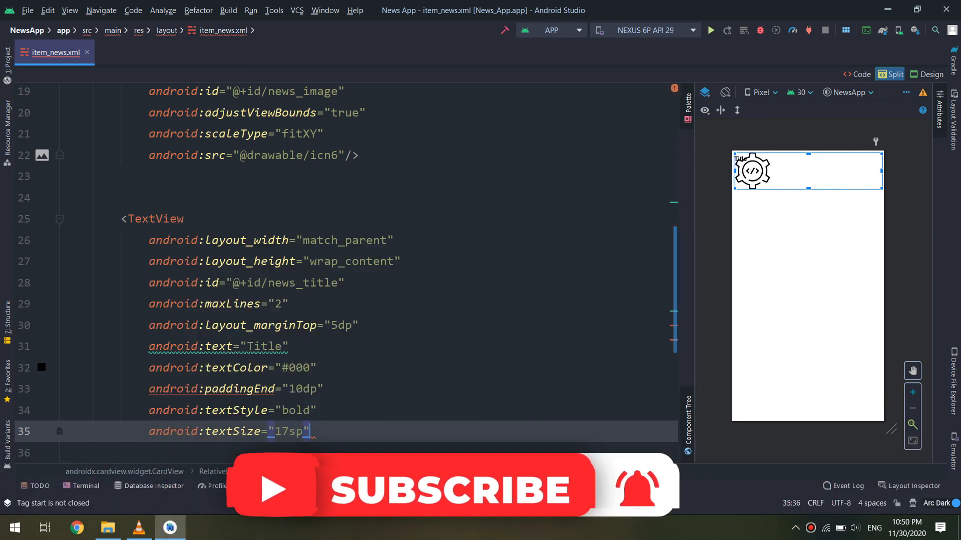
type("lineSpacingExtra=\"5dp")
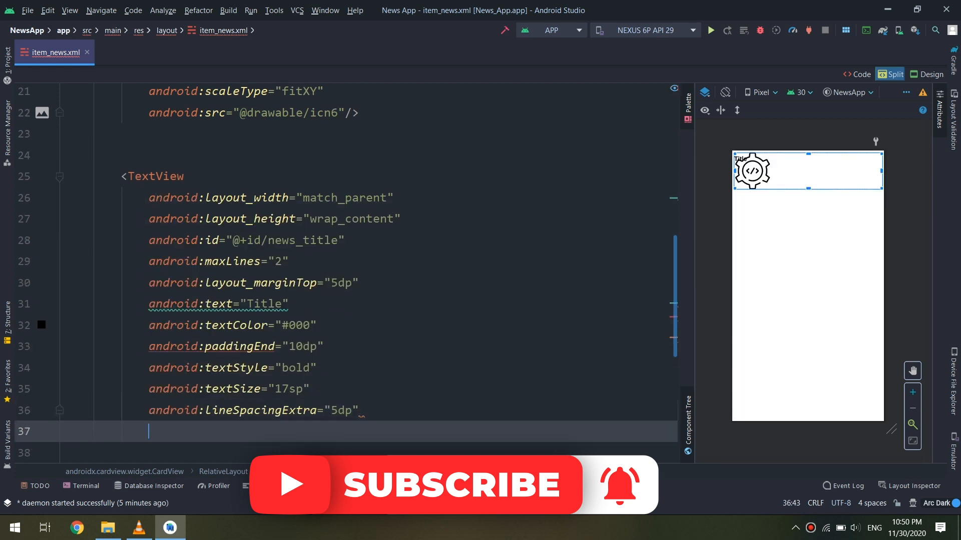
- Place the title toRightOf and toEndOf news_image with right padding
type("layout_toRightOf=\"@+id/news_image")
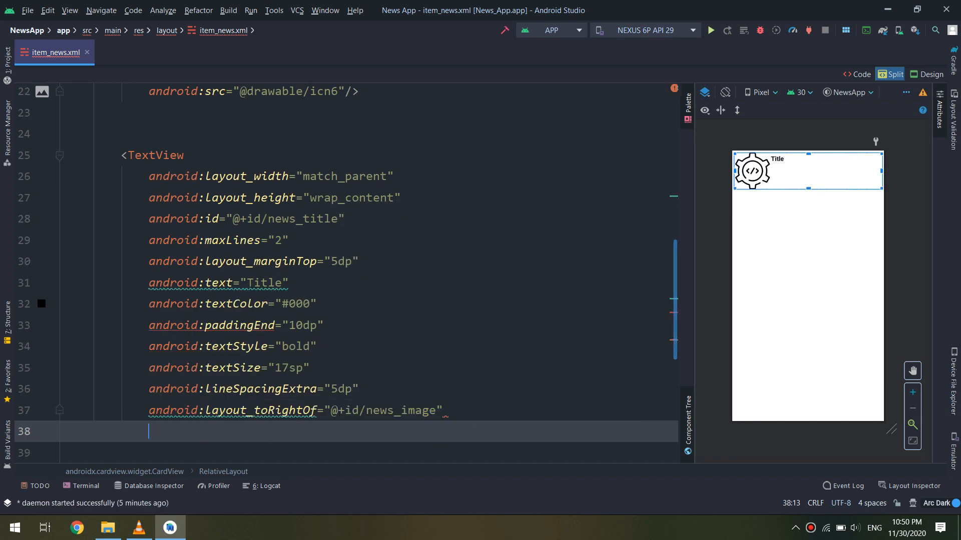
scroll("down", 3)
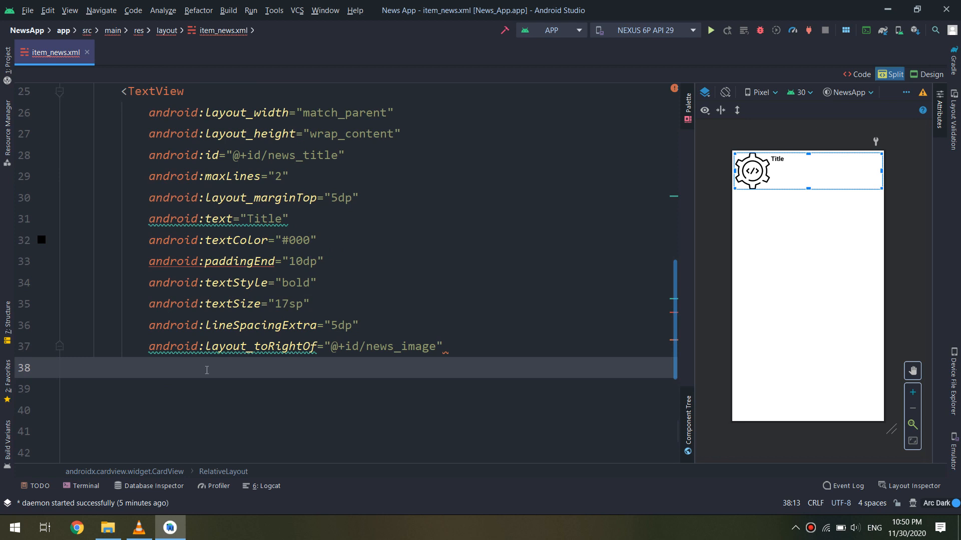
left_click(207, 368)
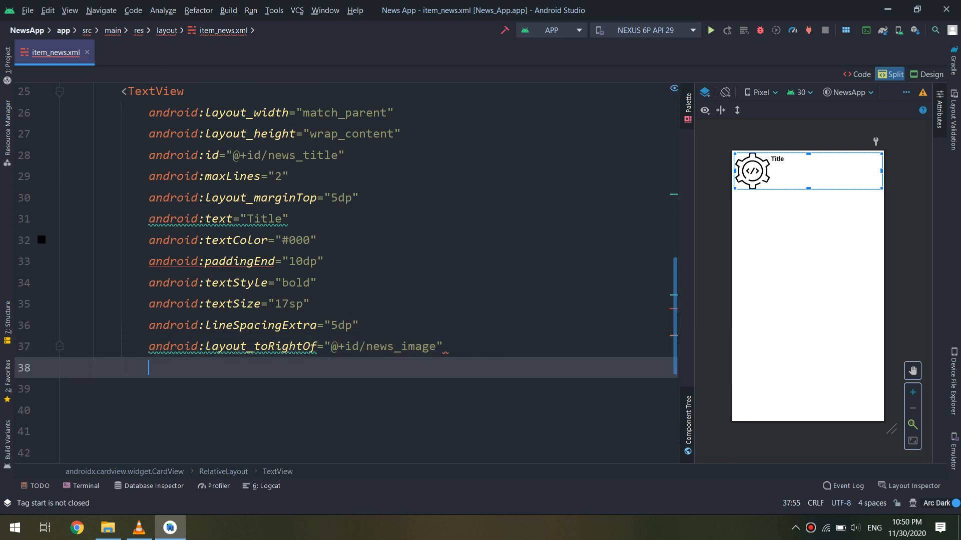
type("android:layout_toEndOf=\"")
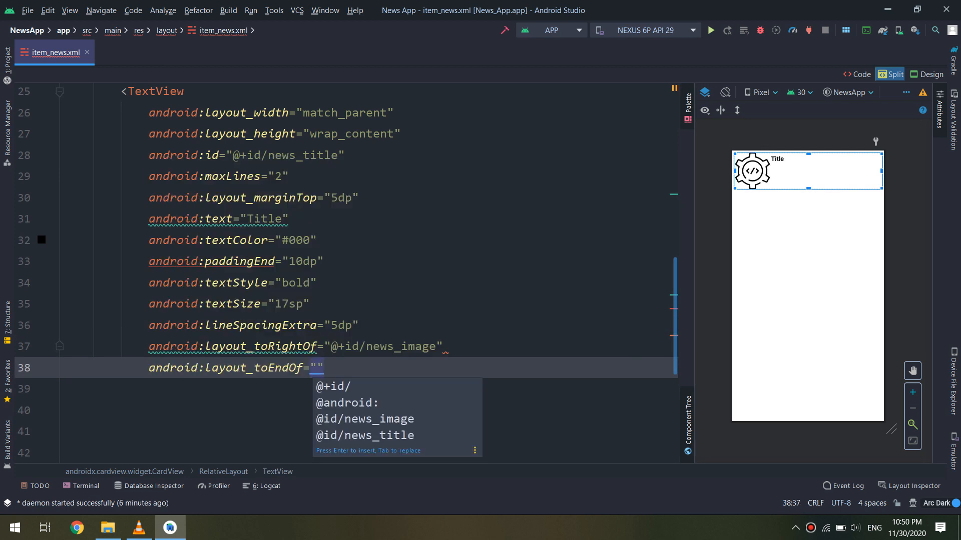
type("paddingRight=\"10dp\"/>")
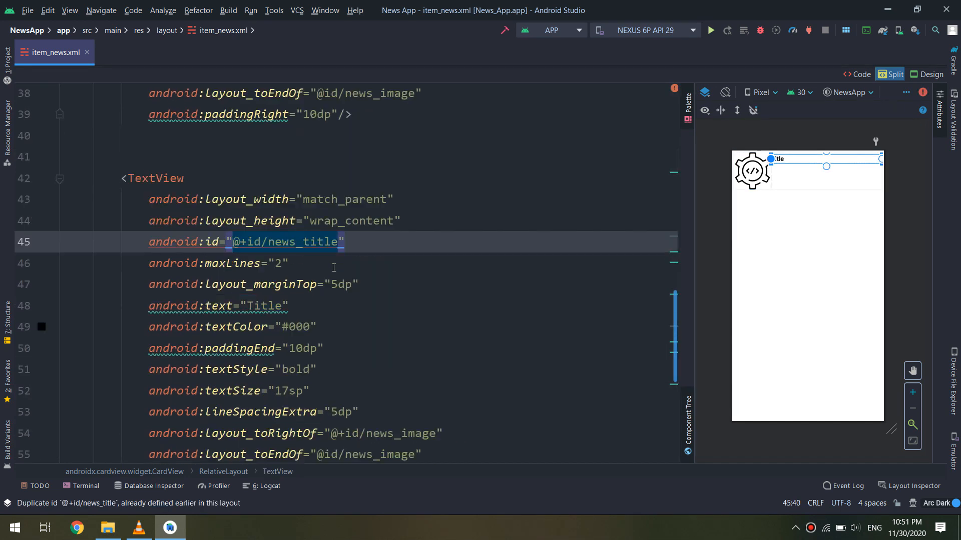
- Turn the copied TextView into news_desc reading Description, placed layout_below news_title
type("news_desc")
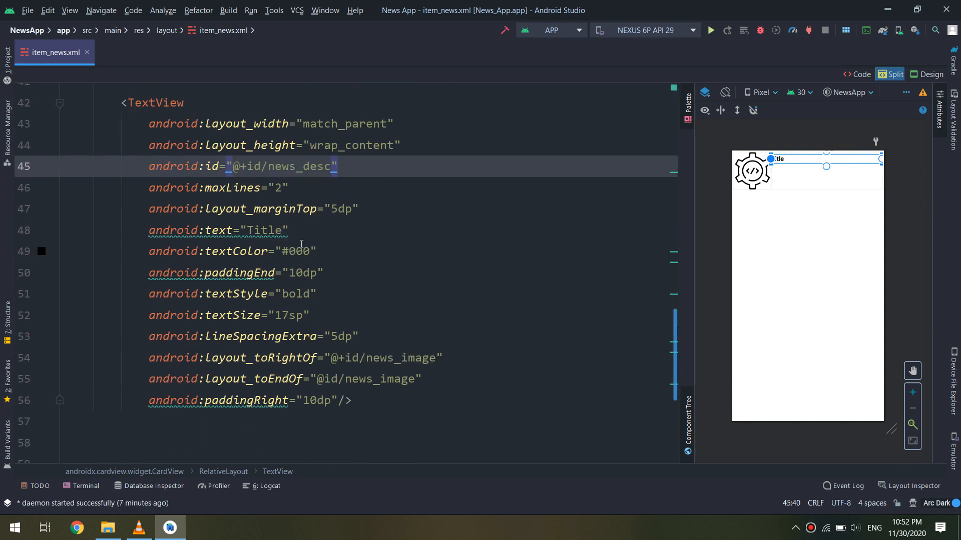
type("Description")
left_click(412, 316)
type("4")
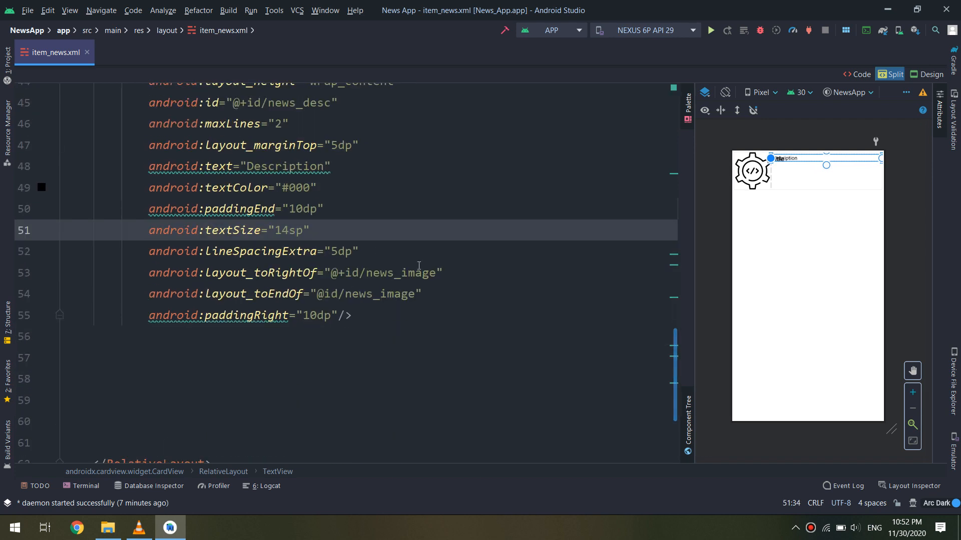
mouse_move(456, 272)
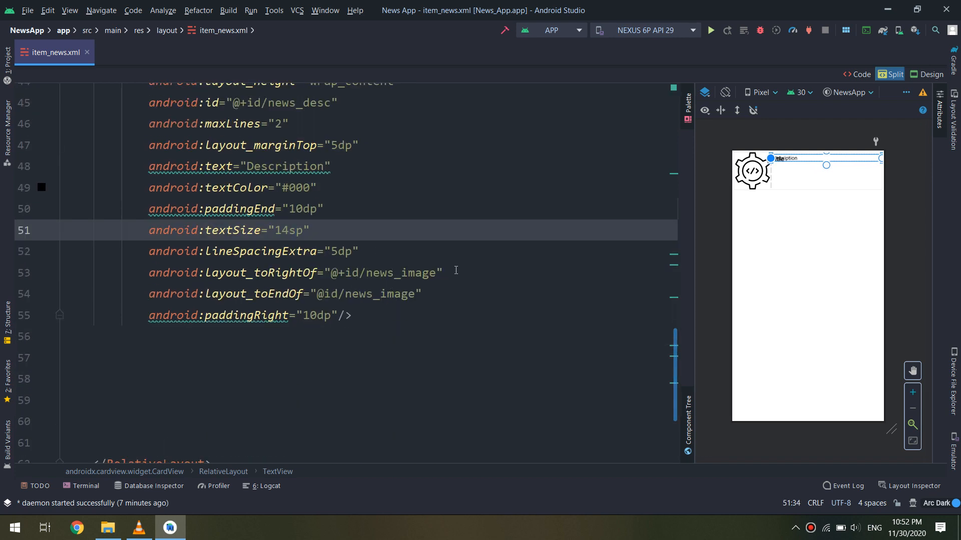
type("android:layout_below=\"@+id/news_title")
left_click(218, 123)
type("3")
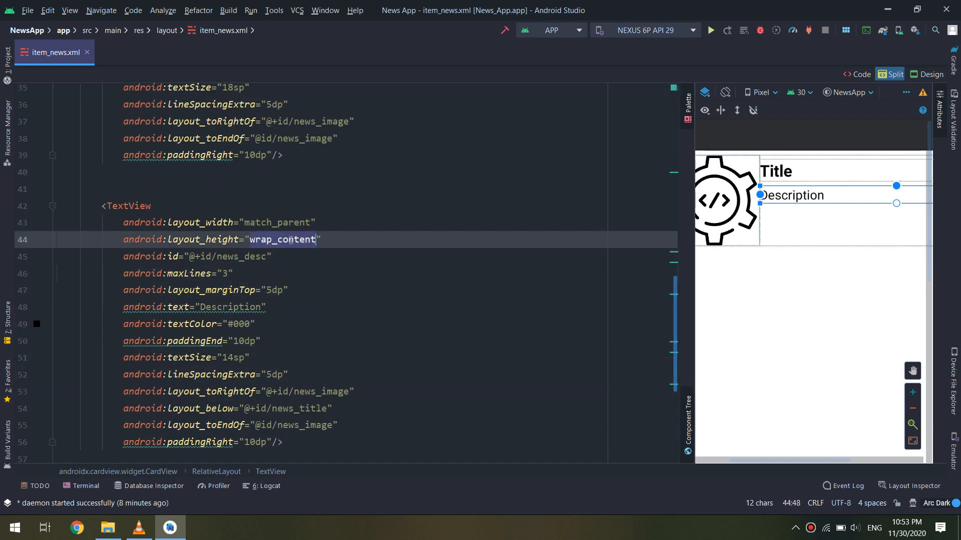
type("mat")
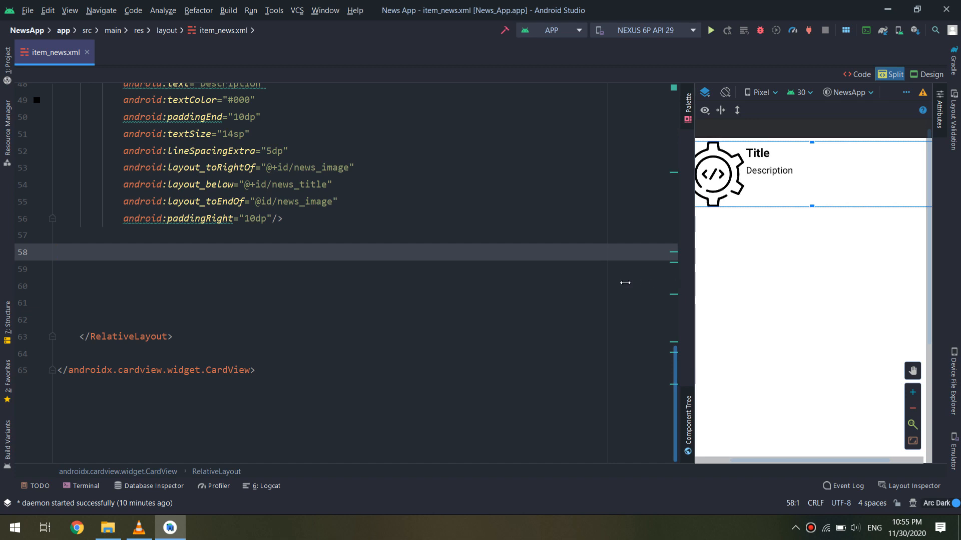
- Add a nested RelativeLayout beside the image holding a news_date TextView with 10dp start/end padding
left_click_drag(624, 282, 664, 282)
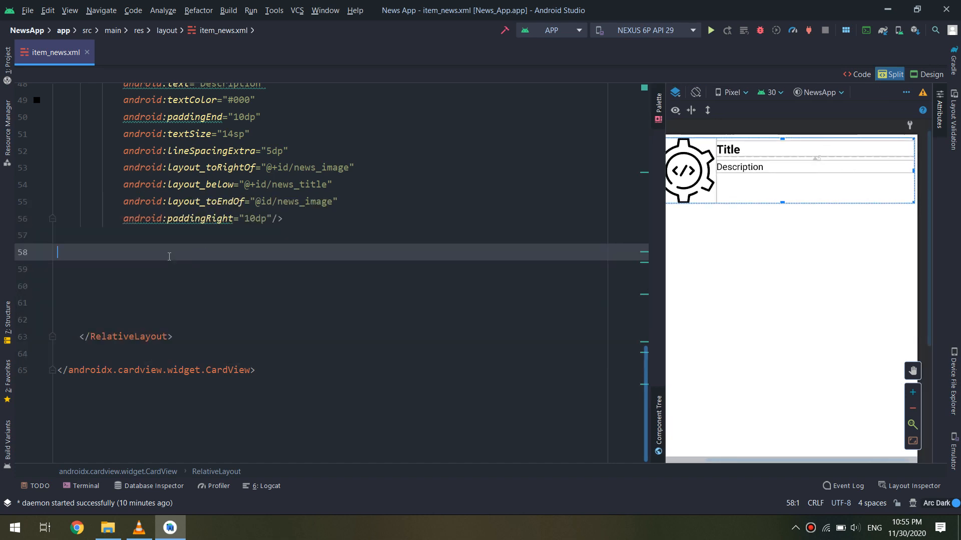
type("<RelativeLayout\\n    android:layout_width=\"")
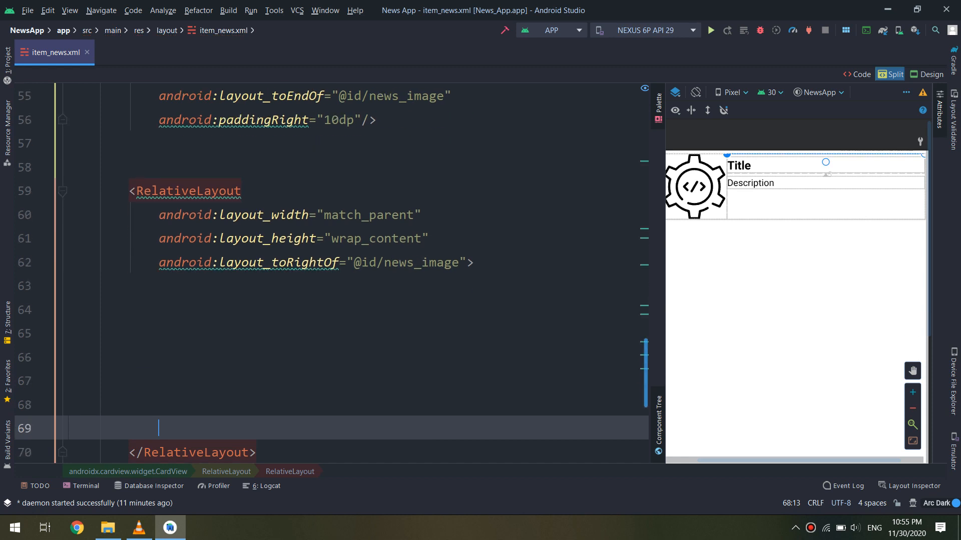
type("<TextView")
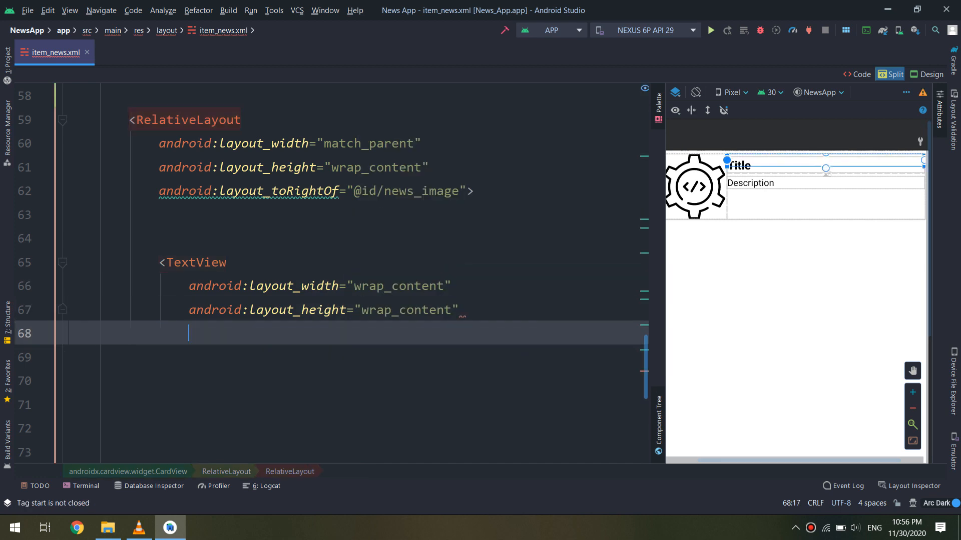
type("android:id=\"@+id/news_d\"")
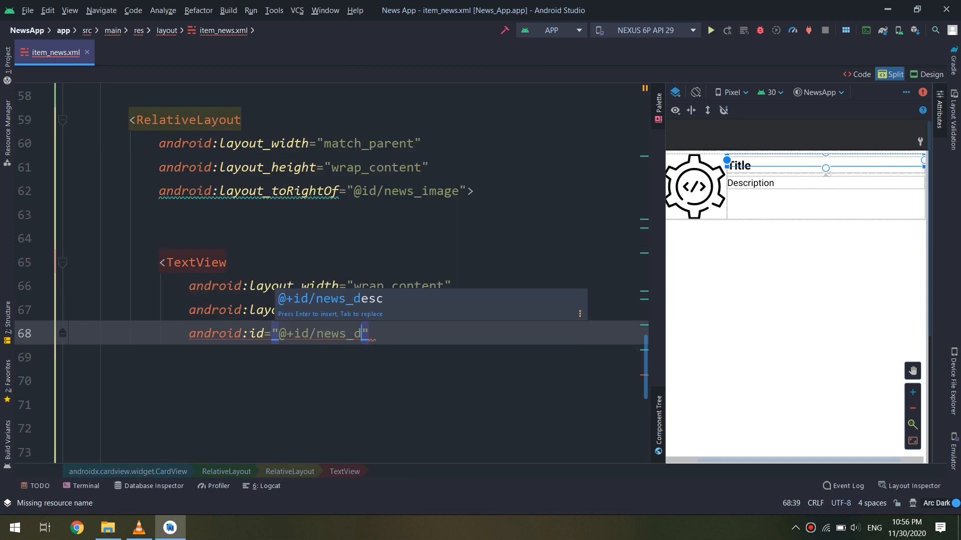
type("paddingEnd=\"10dp")
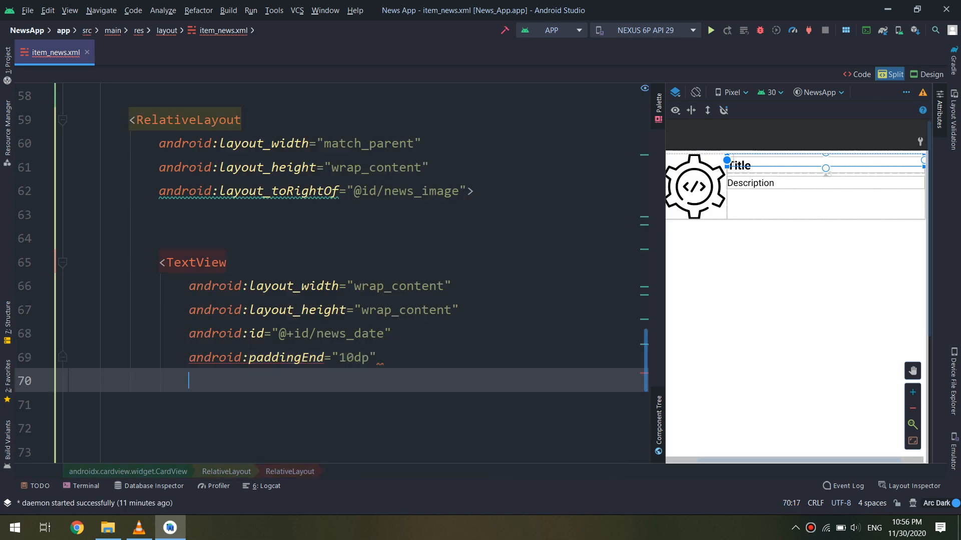
type("start=\"10dp")
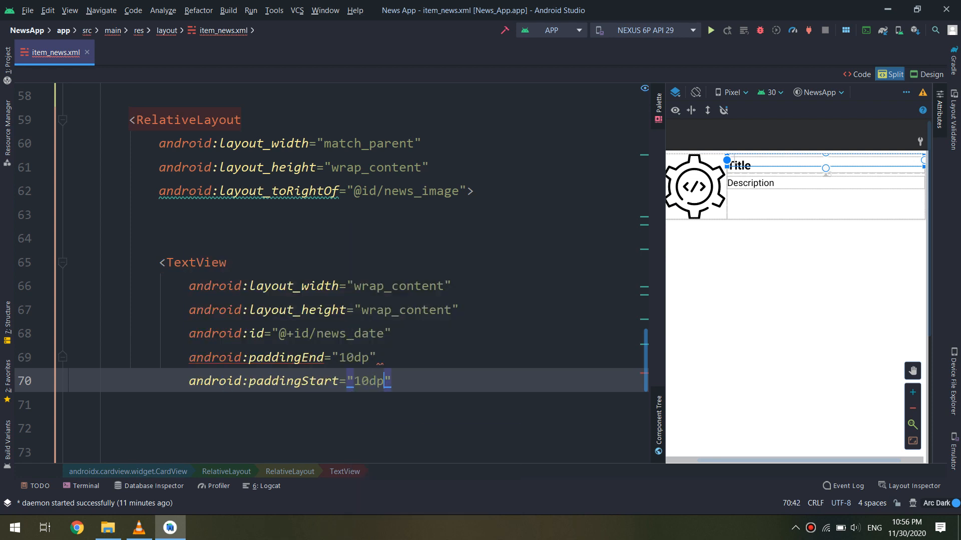
- Set news_date's text to Date with 5dp paddingRight
type("android:text=\"")
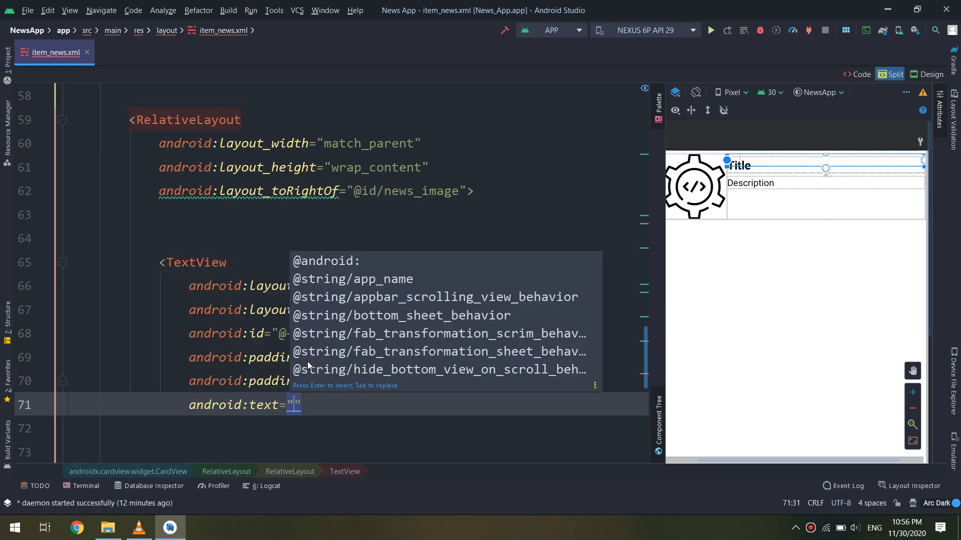
type("Published")
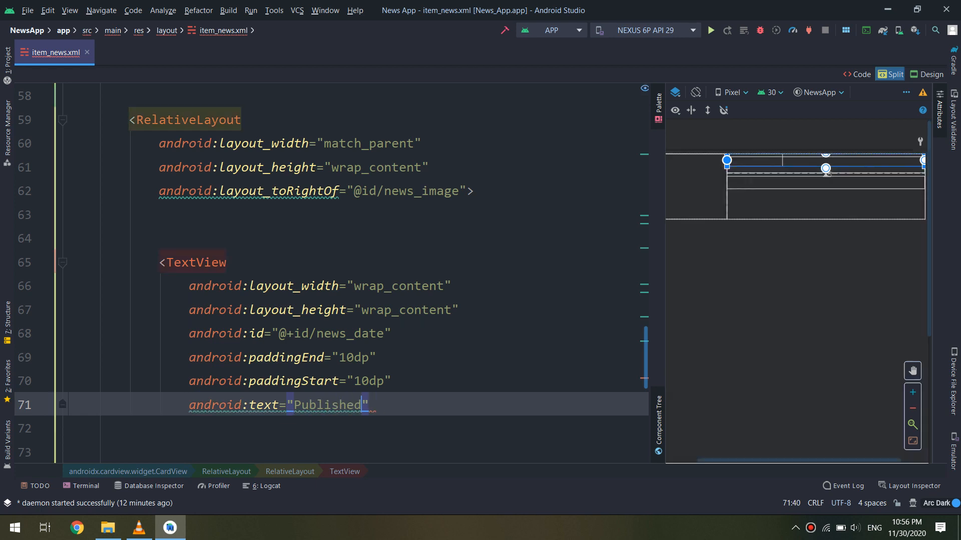
type("Date")
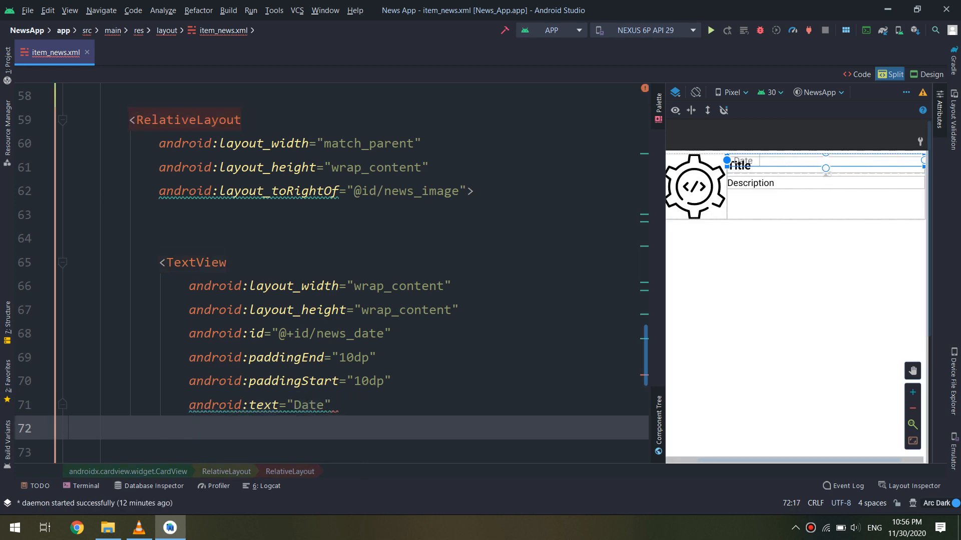
type("android:paddingRight=\"5d\"")
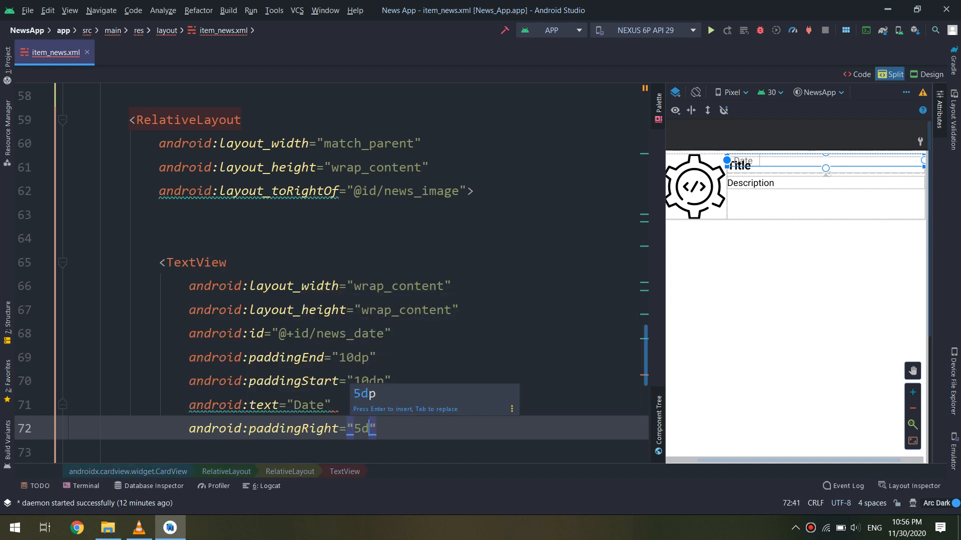
key("Enter")
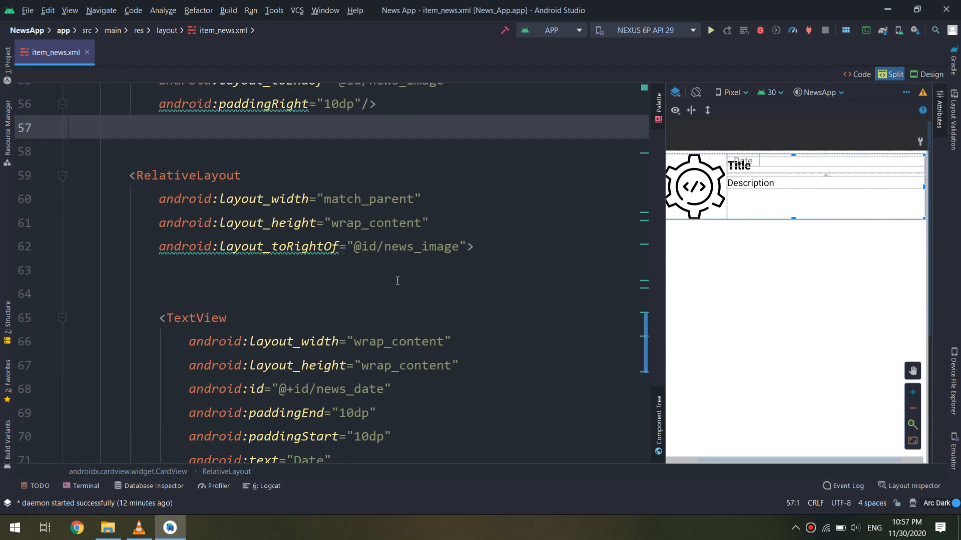
- Rename the copied TextView to news_source with text Source
type("android:layout_below=\"")
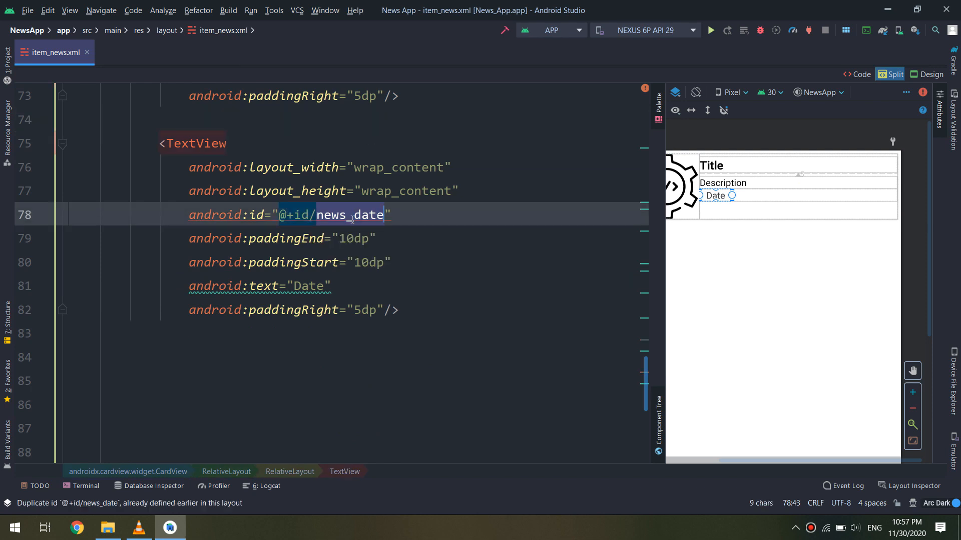
type("news_source")
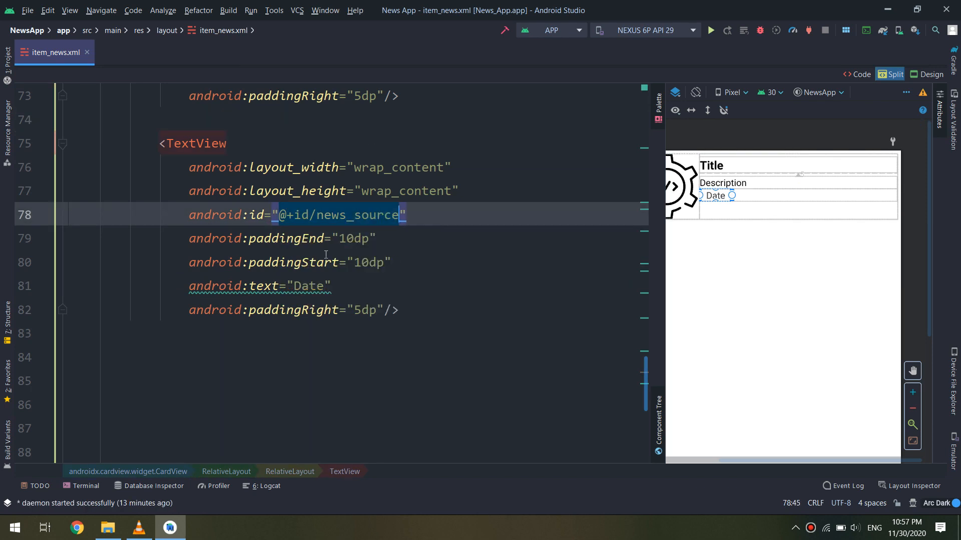
left_click(447, 212)
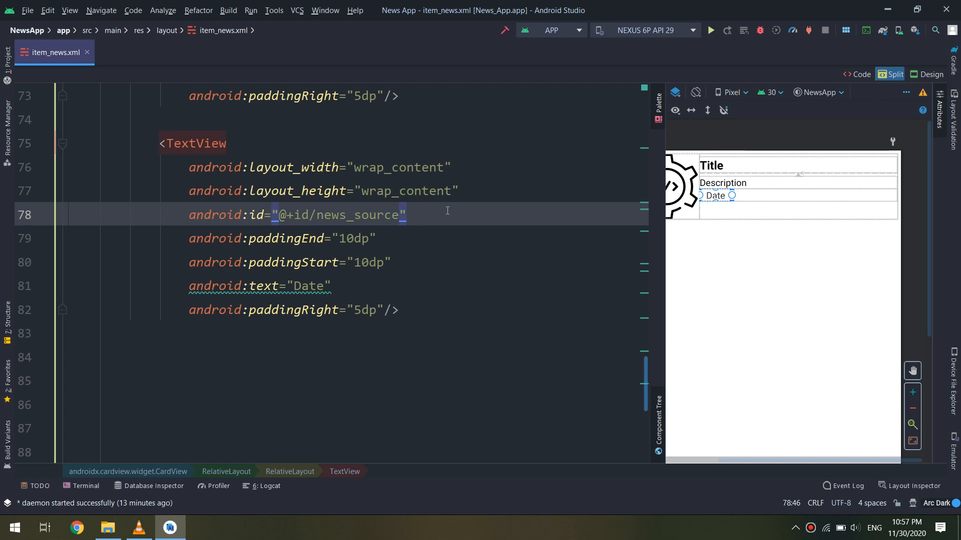
left_click(343, 238)
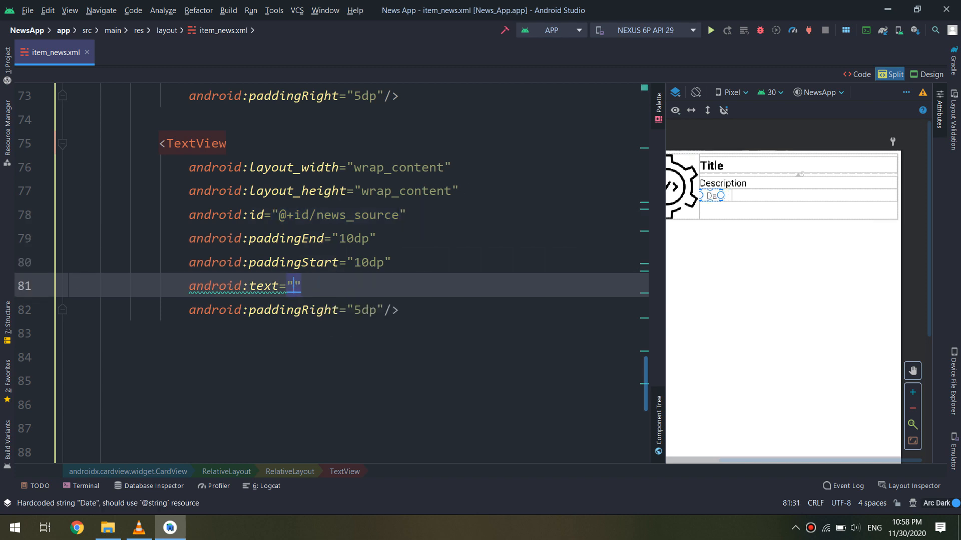
type("Source")
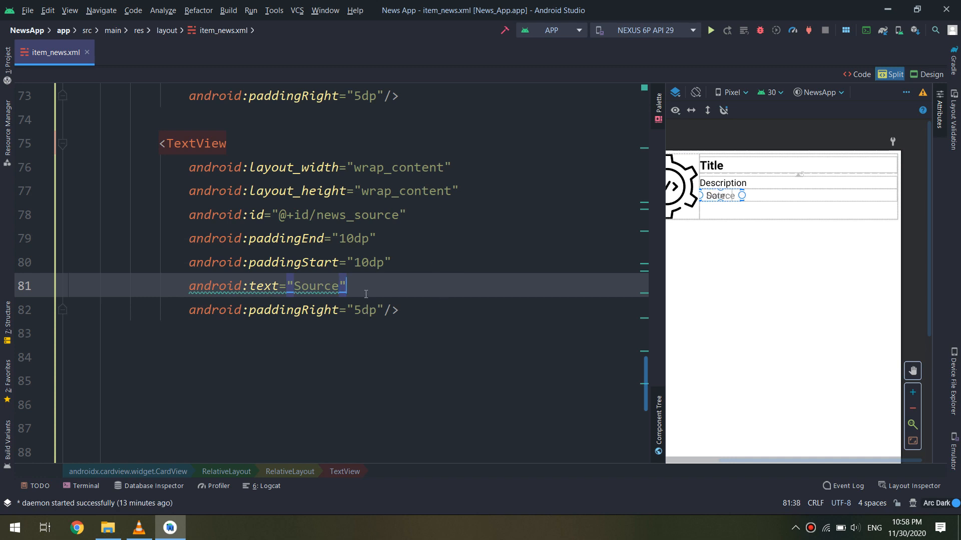
- Anchor news_source toEndOf news_date and apply the quick fix adding layout_toRightOf
type("android:layout_toEndOf=\"\"")
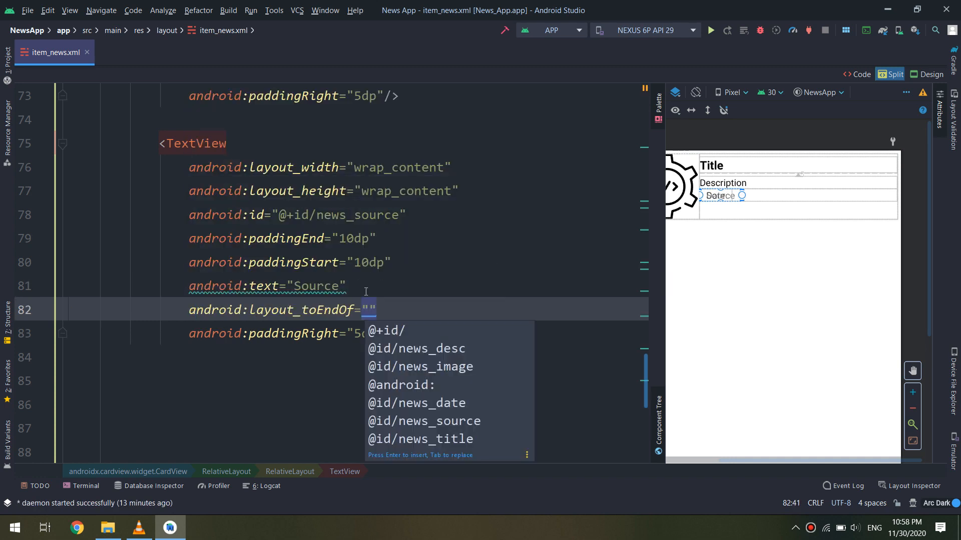
left_click(416, 348)
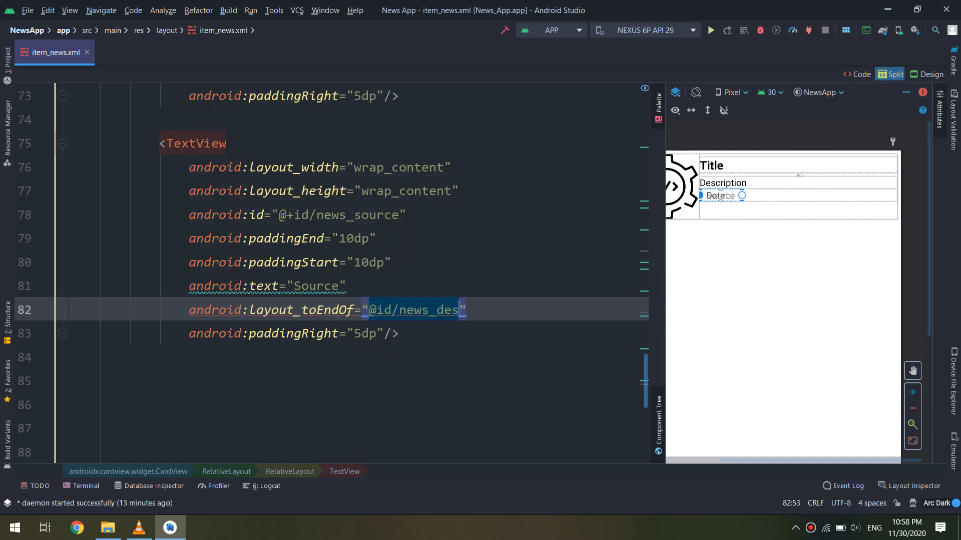
type("ate")
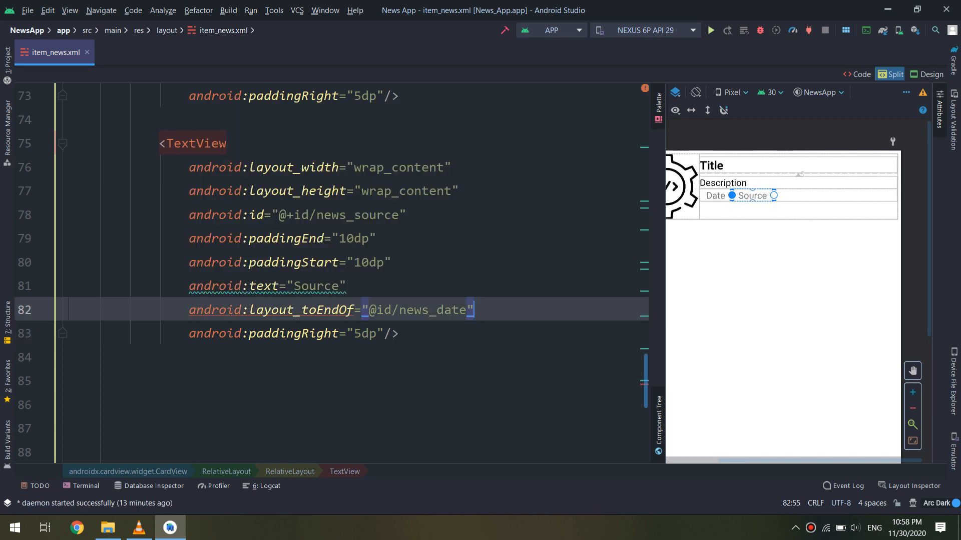
left_click(78, 307)
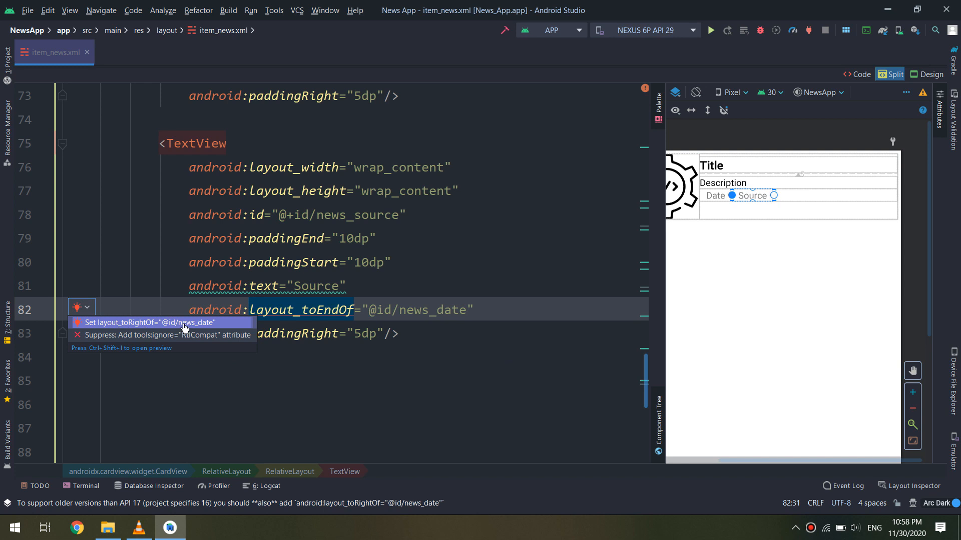
left_click(150, 322)
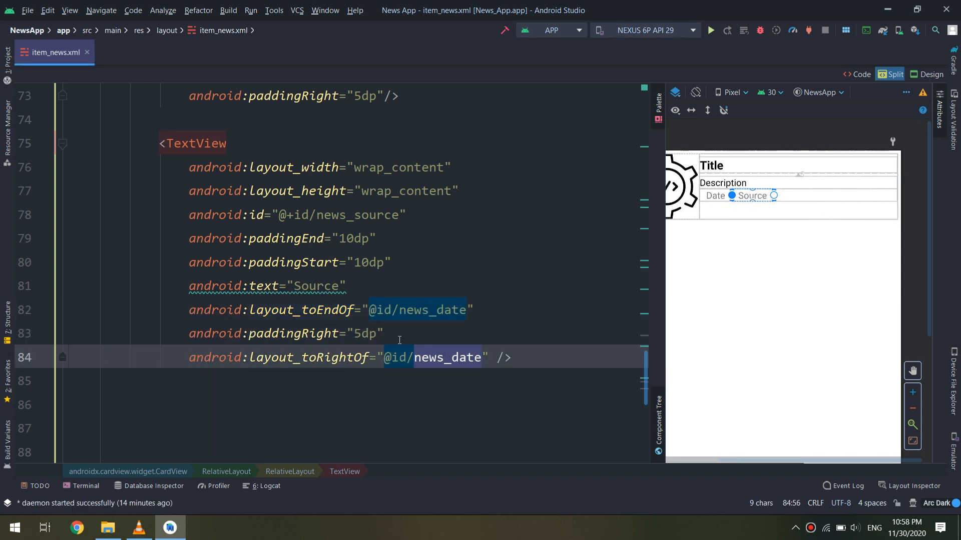
scroll("down", 3)
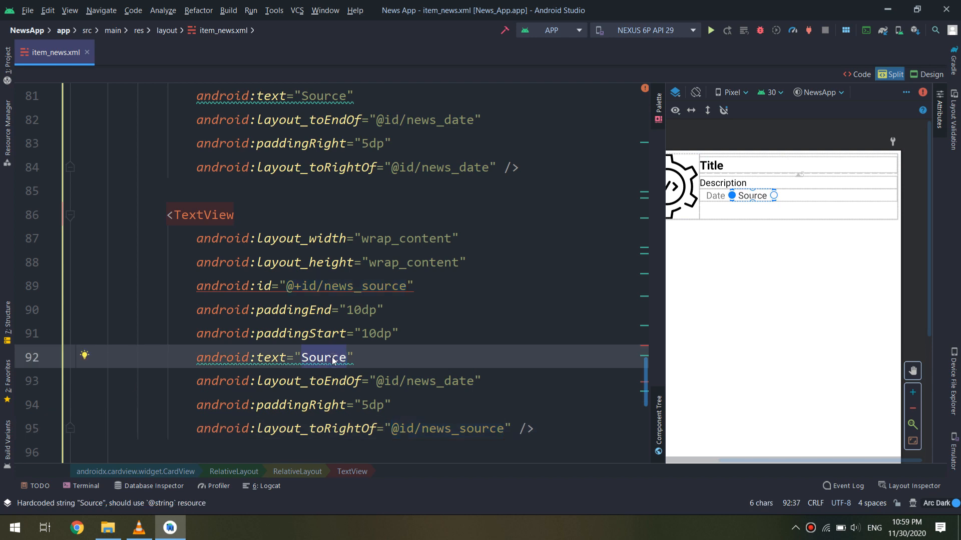
- Make the duplicate a news_view TextView reading 100 views with android:gravity right
type("100")
left_click(305, 286)
type("view")
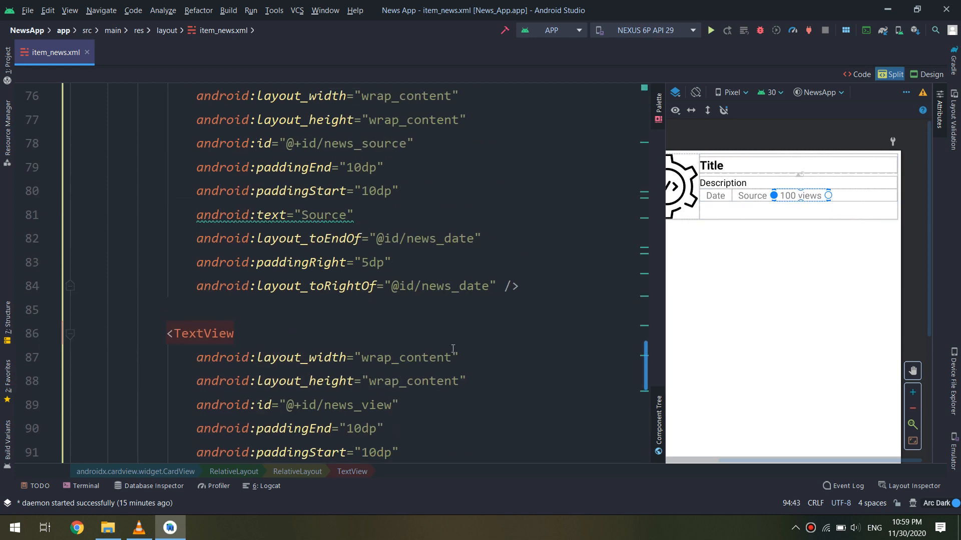
type("android:gravity=\"")
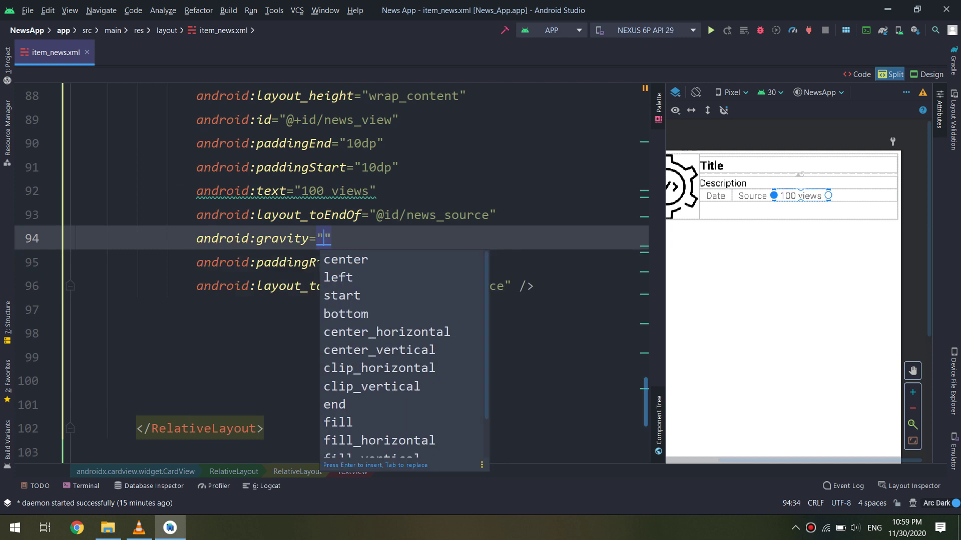
type("right")
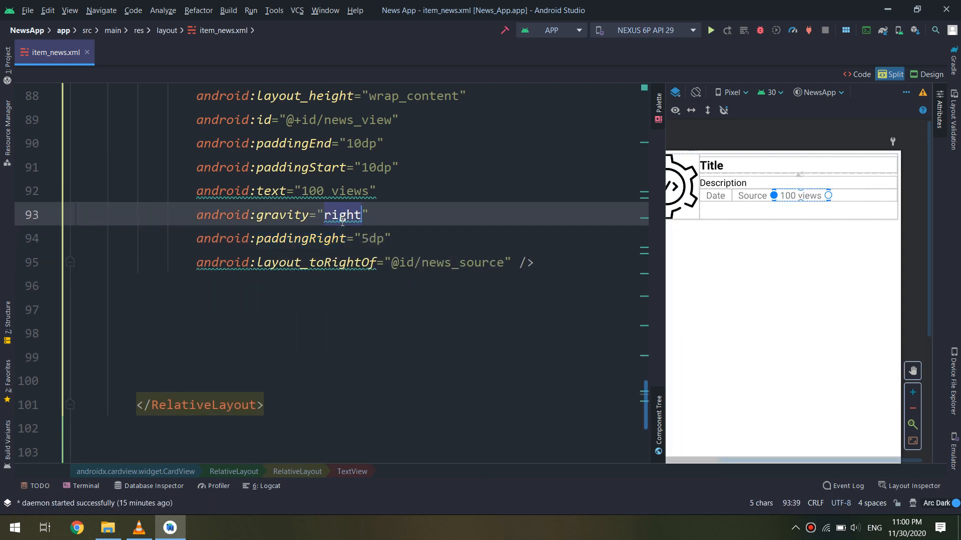
type("Right")
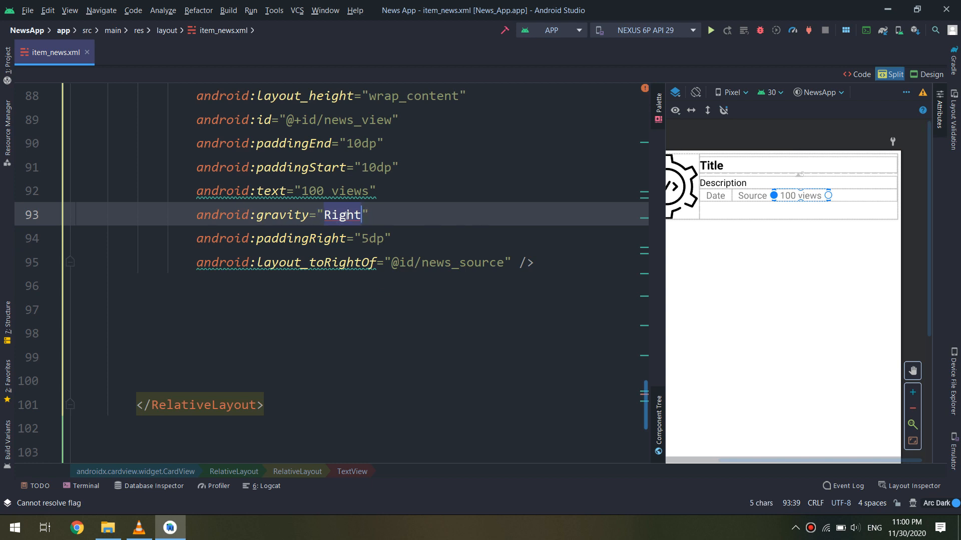
type("right")
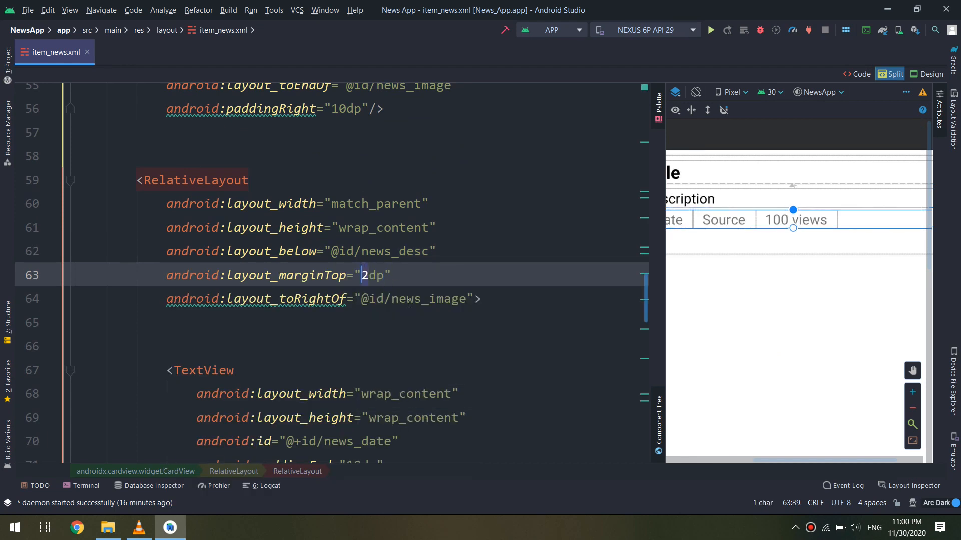
- Switch to MainActivity.java after setting the bottom row's top margin
left_click(710, 30)
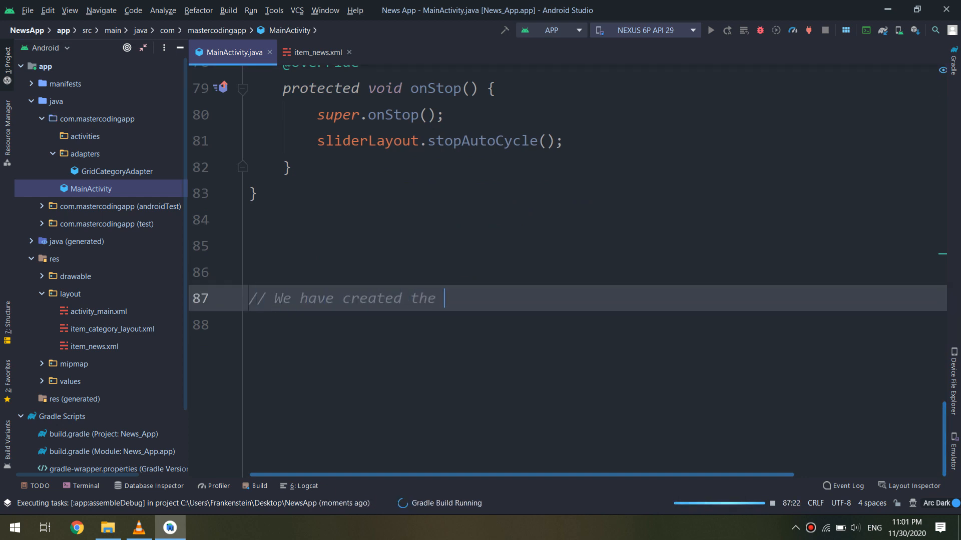
- Write comments noting the news layout is done and the first news layout is next
type("news layout!")
left_click(568, 324)
type("//")
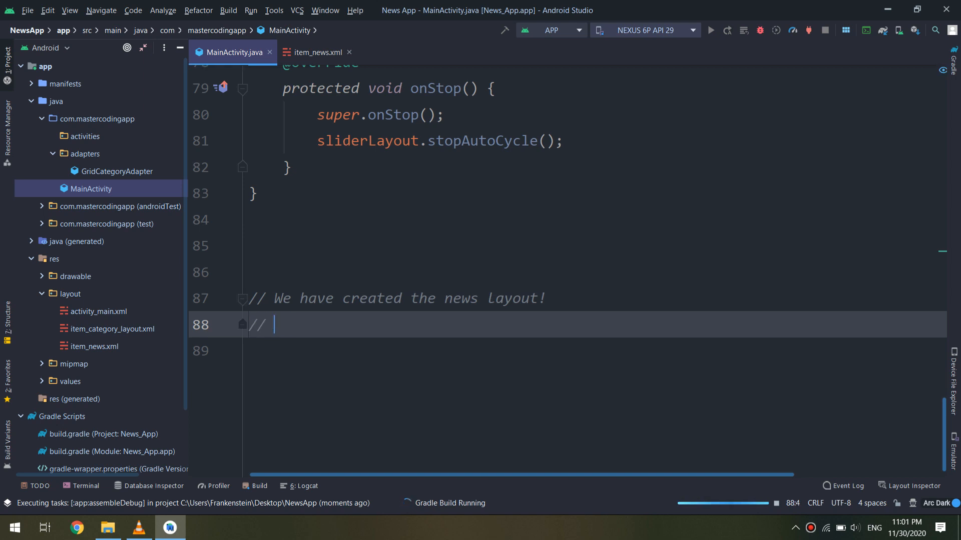
type("Let's create the first")
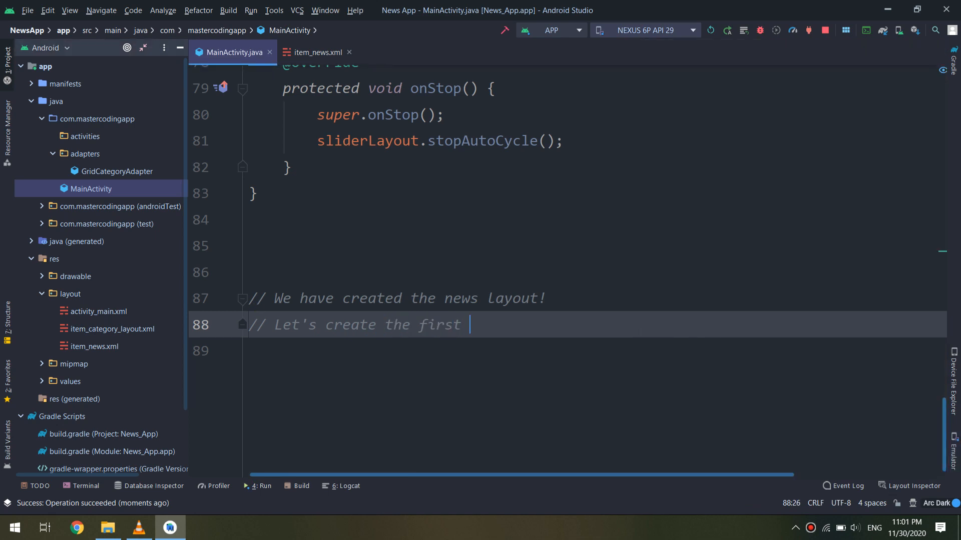
type("news layout")
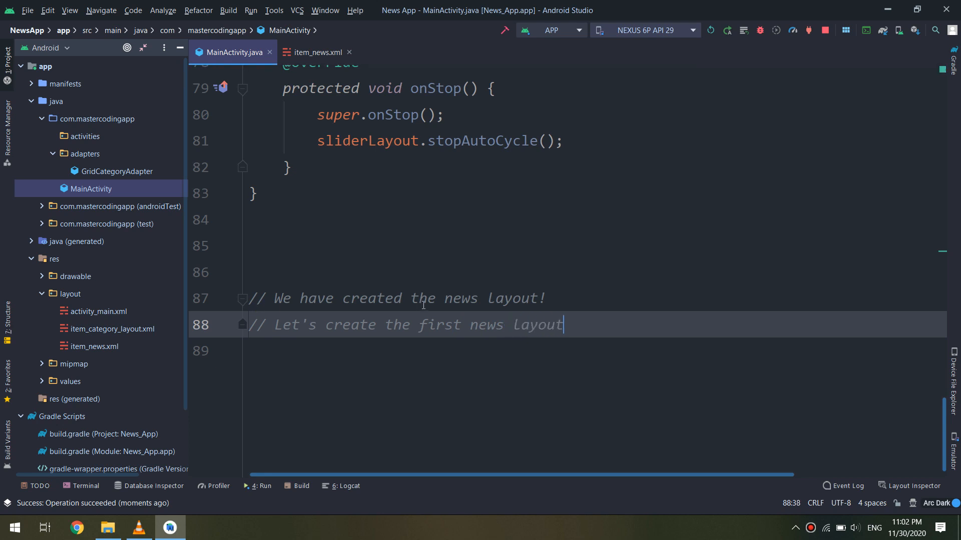
- Review item_news.xml and close all open editor files
left_click(314, 52)
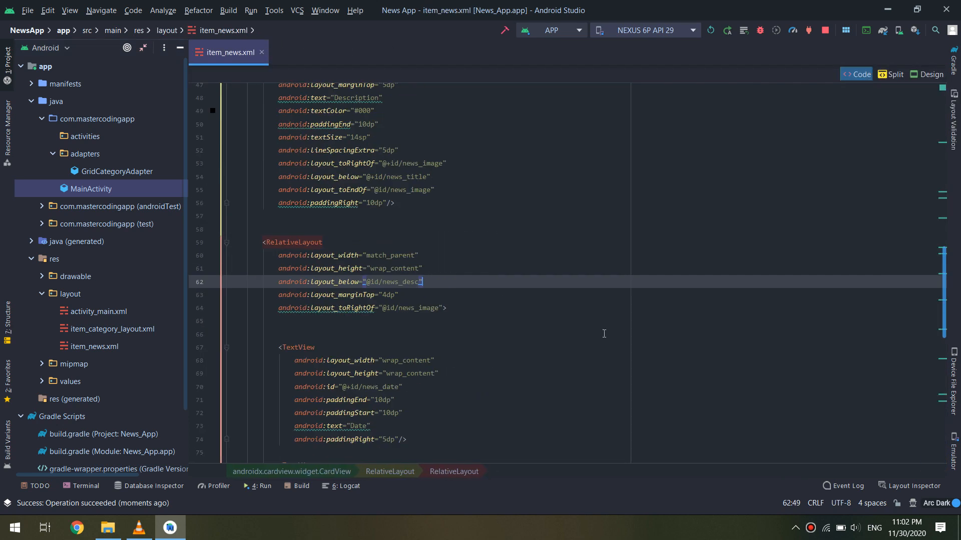
scroll("down", 3)
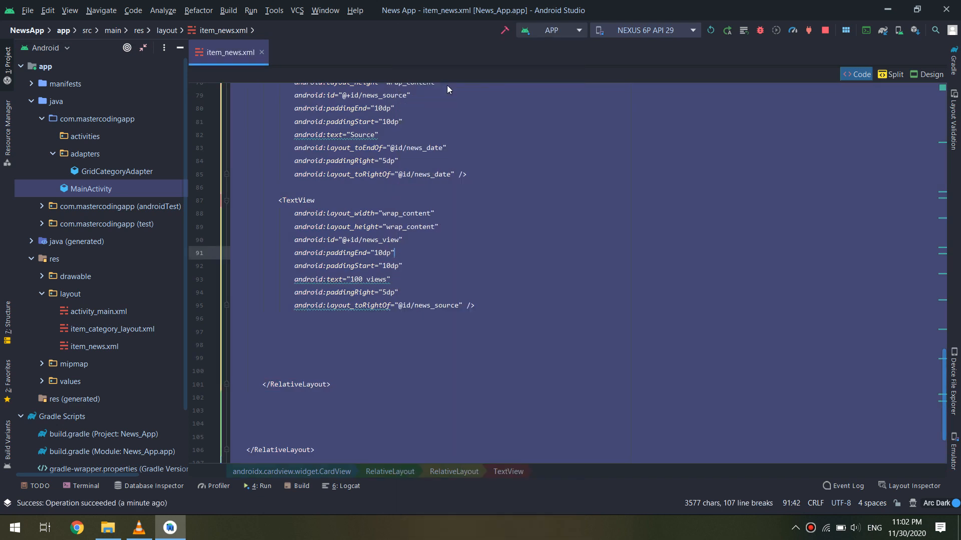
left_click(260, 52)
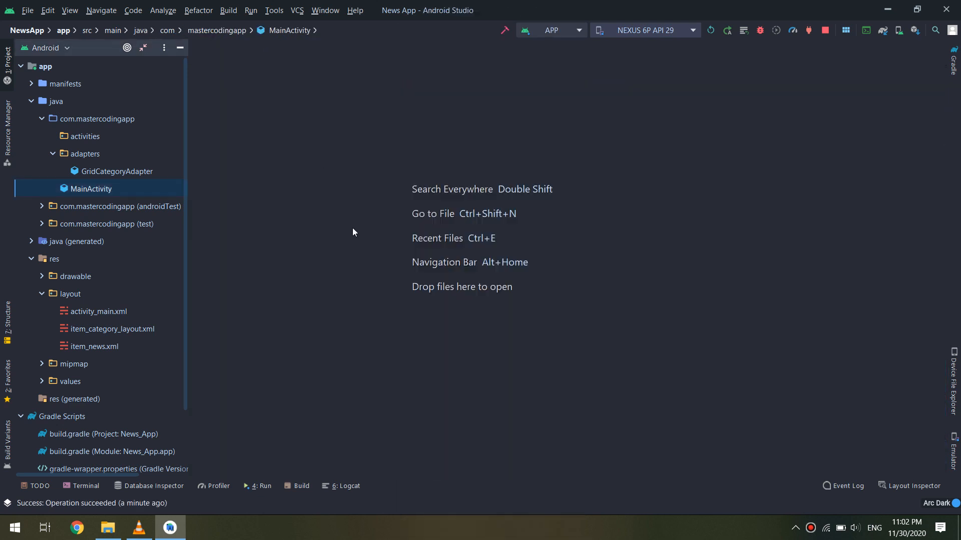
mouse_move(222, 336)
type("item_news_image")
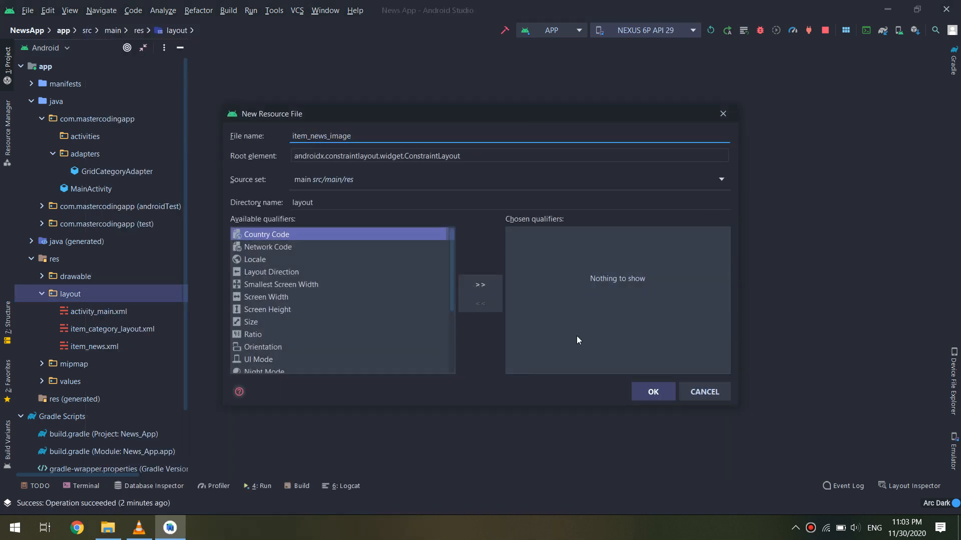
- Create item_news_image.xml with the pasted news card and check it in Design and Code views
left_click(653, 393)
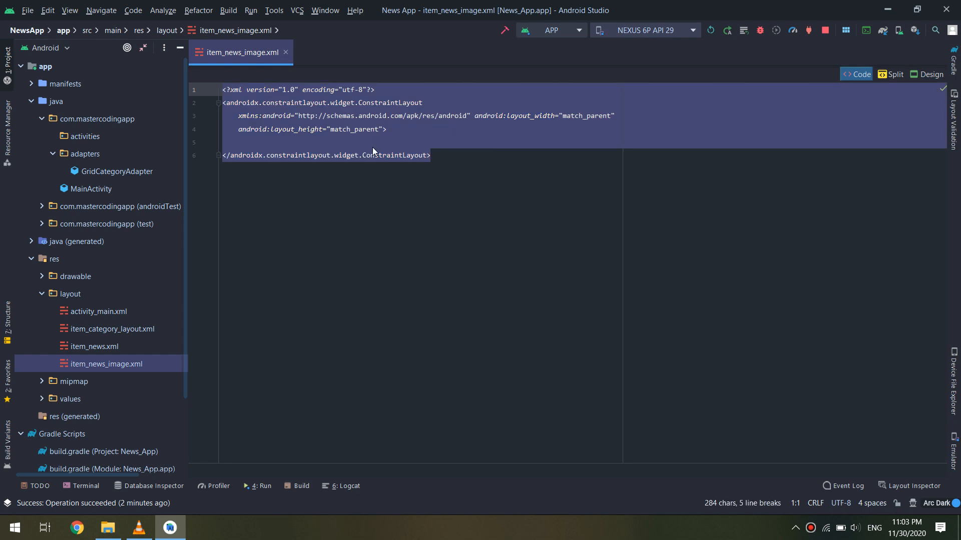
left_click(930, 74)
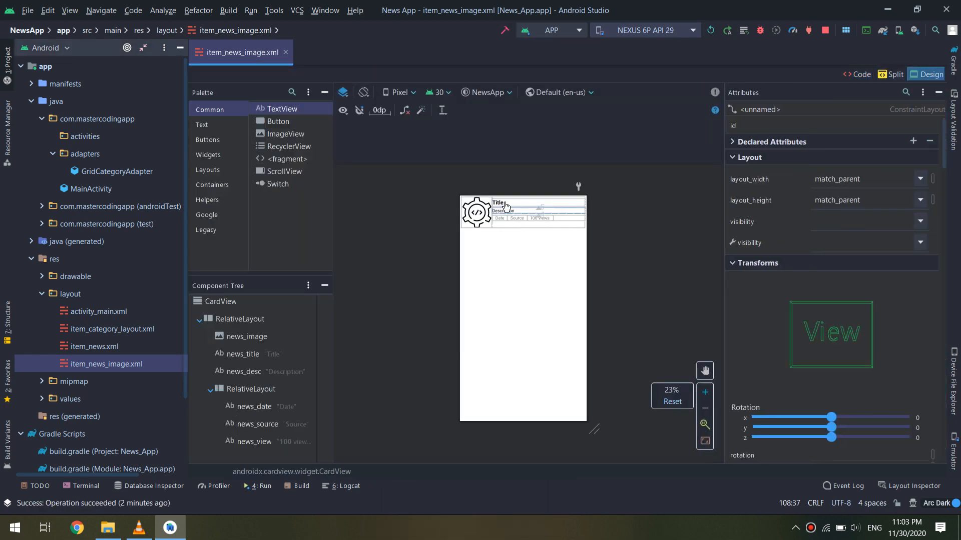
left_click(498, 202)
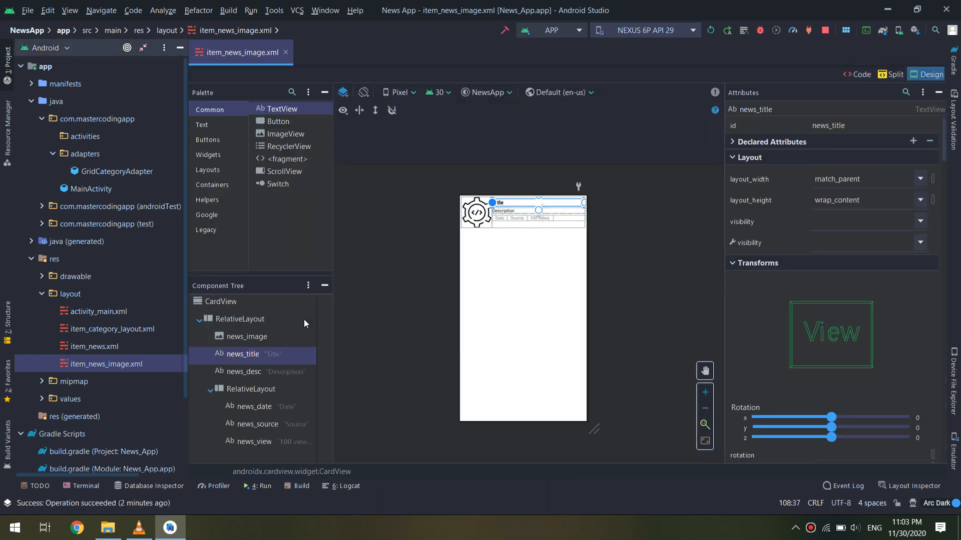
left_click(894, 74)
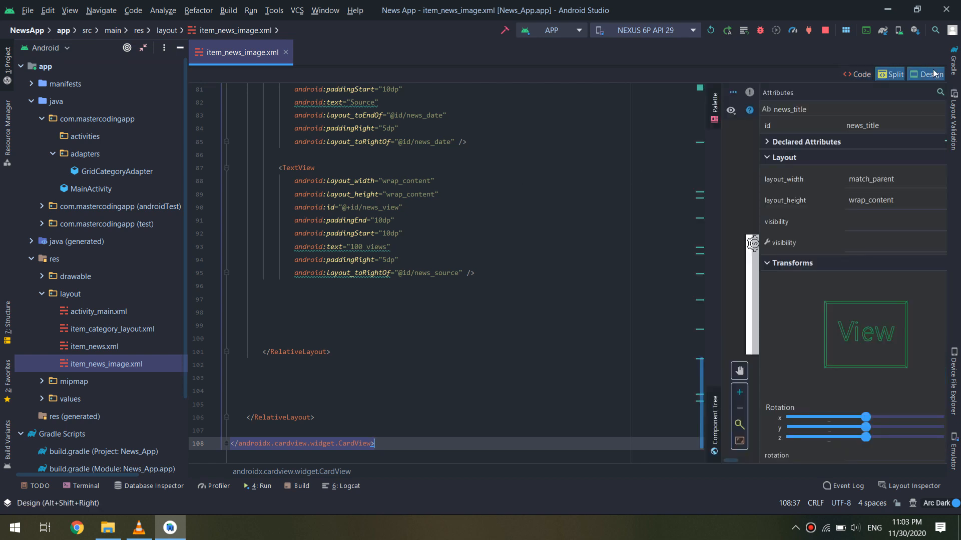
left_click(890, 74)
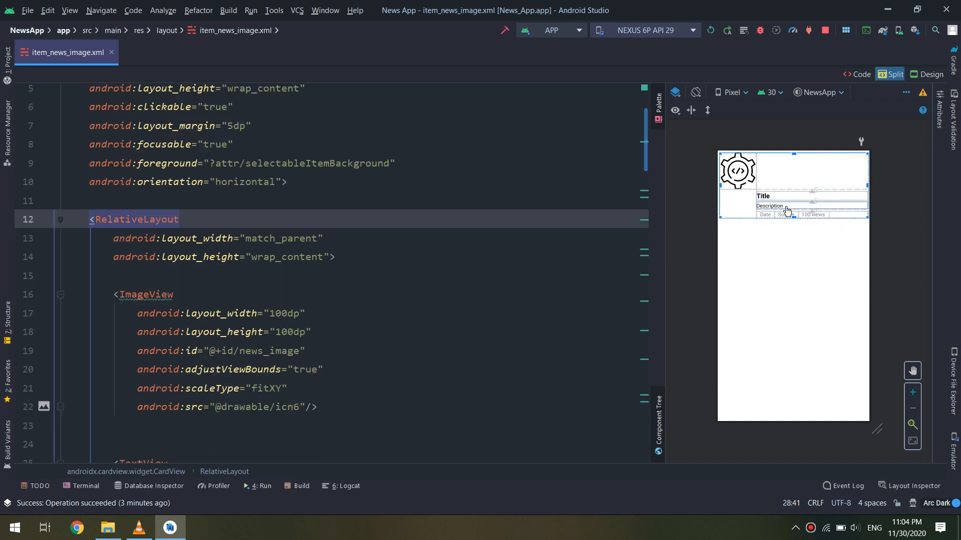
- Make the header ImageView match_parent wide and 200dp tall
scroll("down", 3)
type("android:paddingRight=\"10dp\"/>")
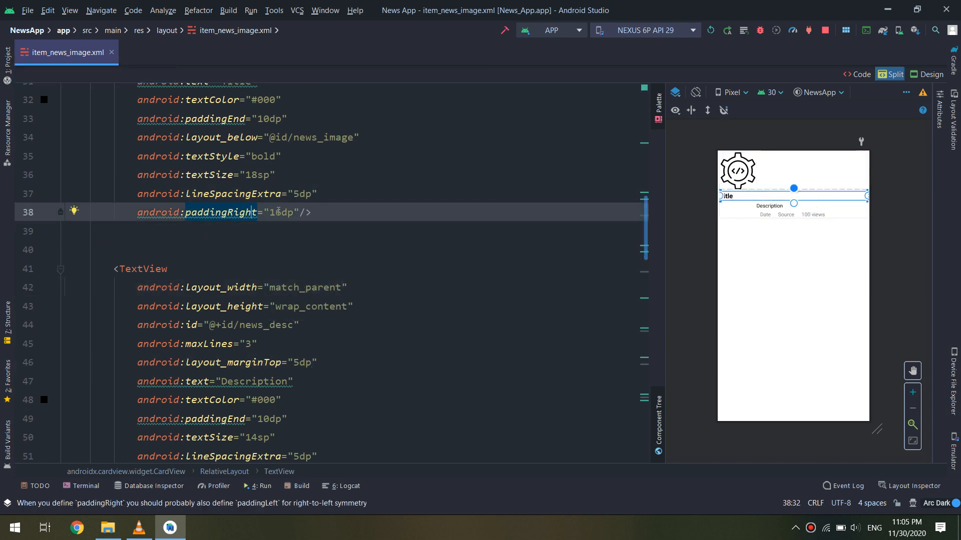
scroll("down", 3)
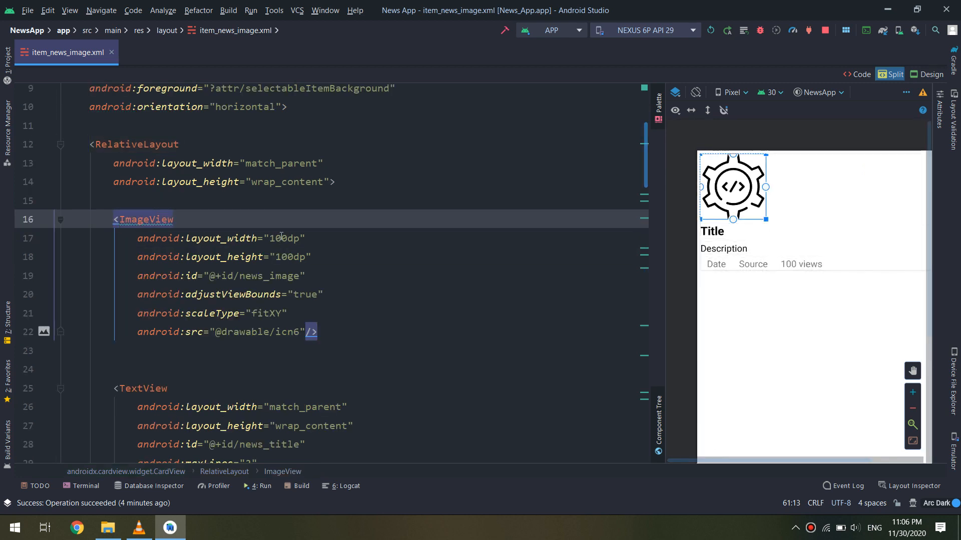
type("match_parent")
left_click(226, 257)
type("w")
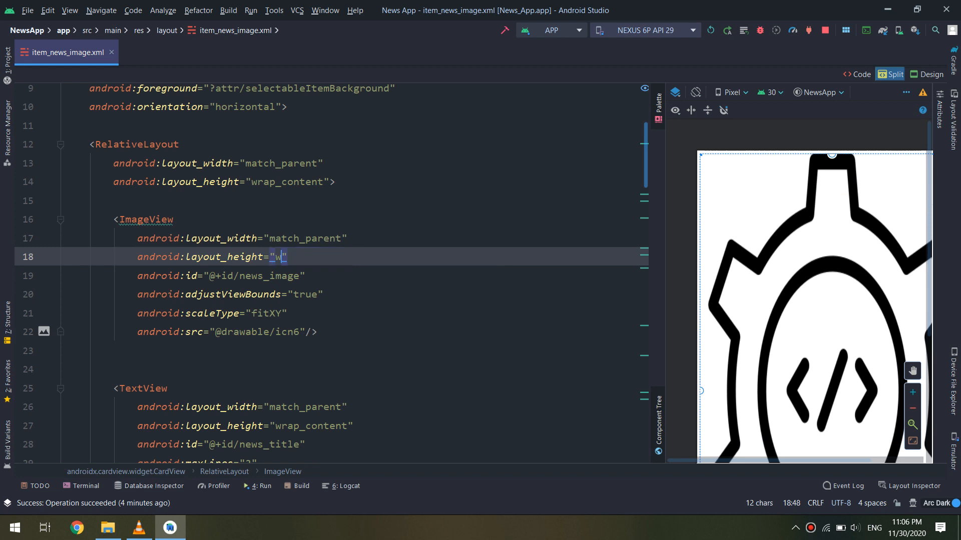
type("2")
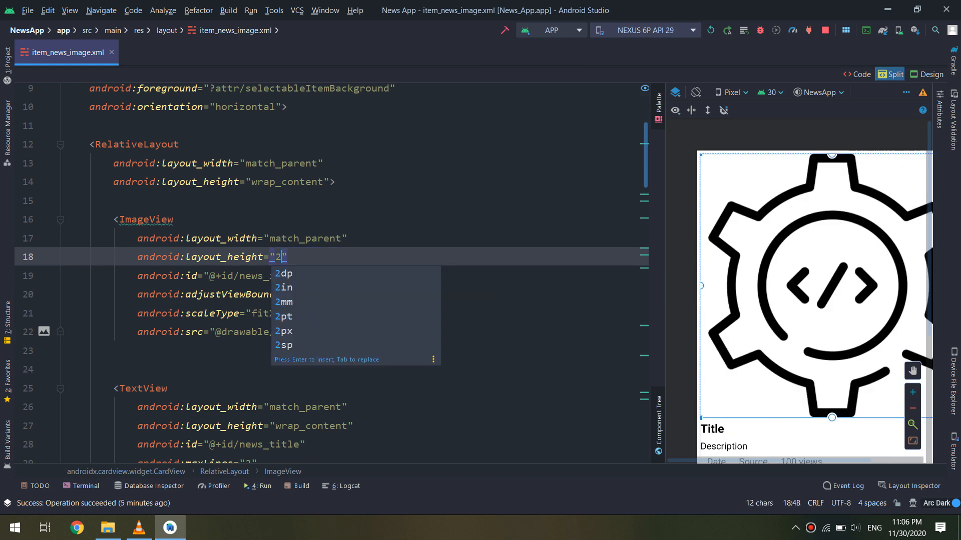
type("00dp")
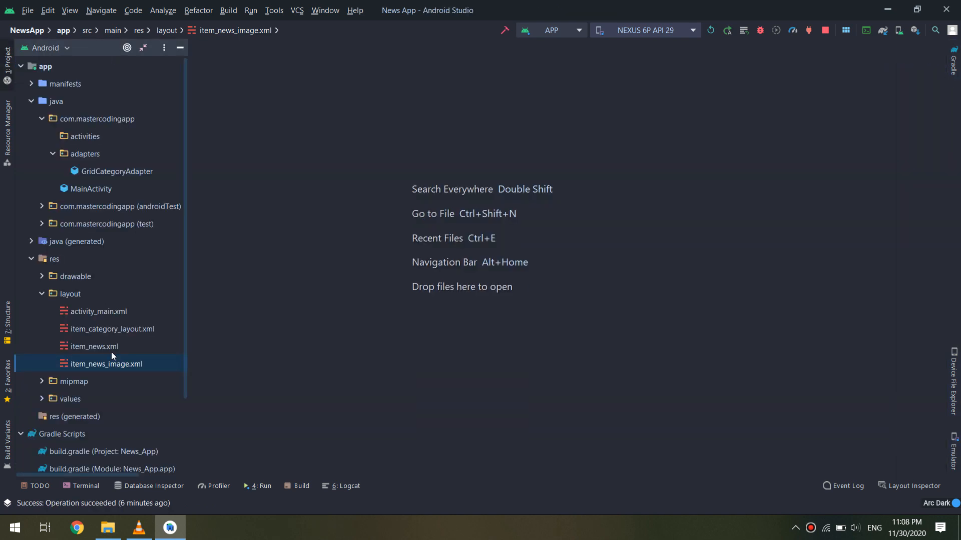
double_click(98, 311)
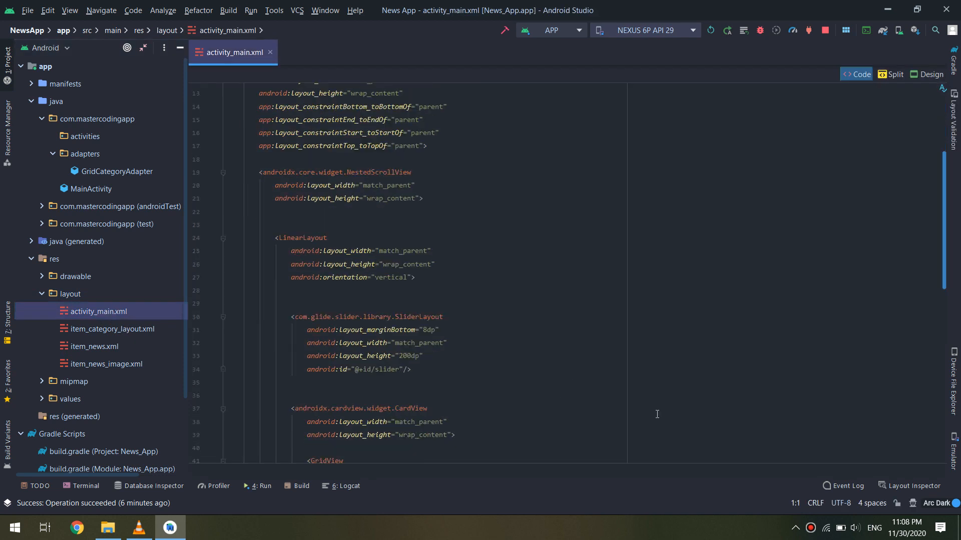
scroll("down", 3)
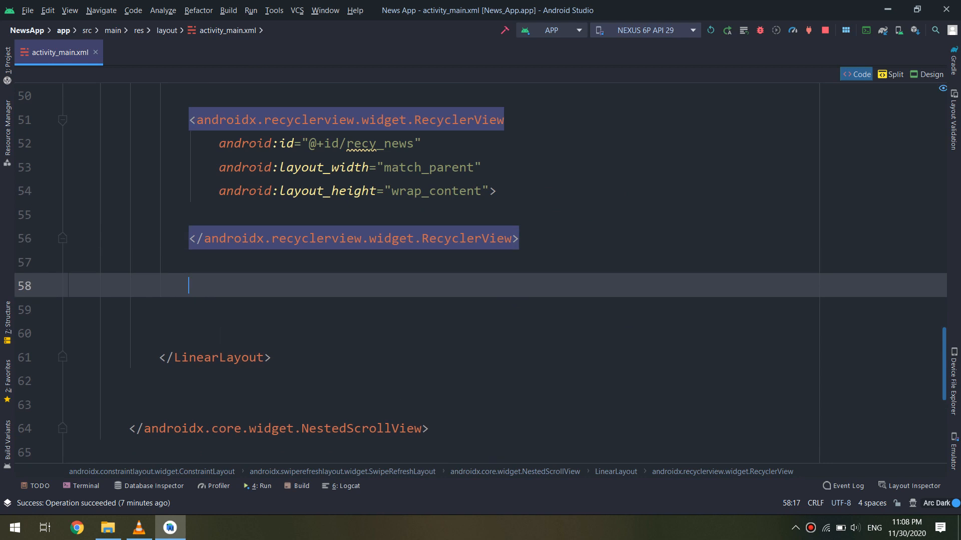
type("<include")
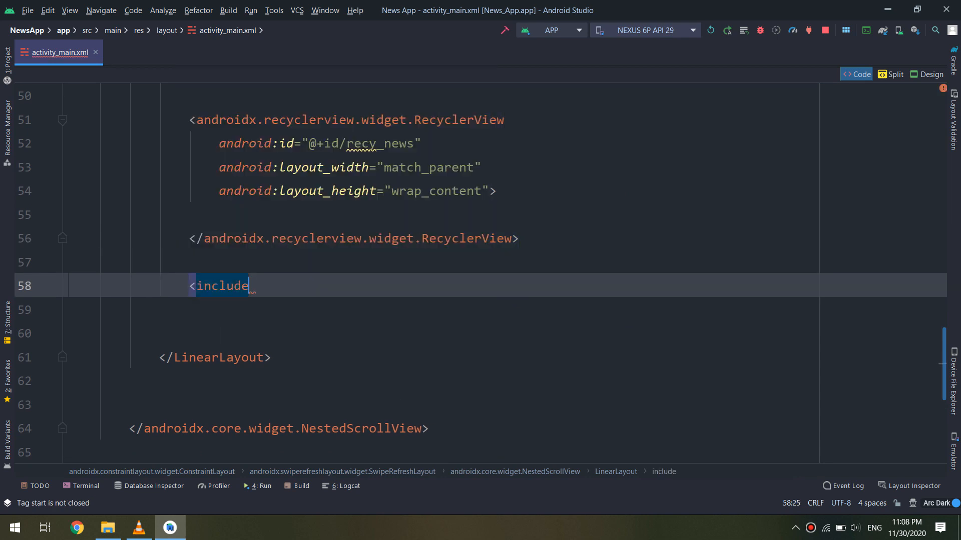
type("layout=\"")
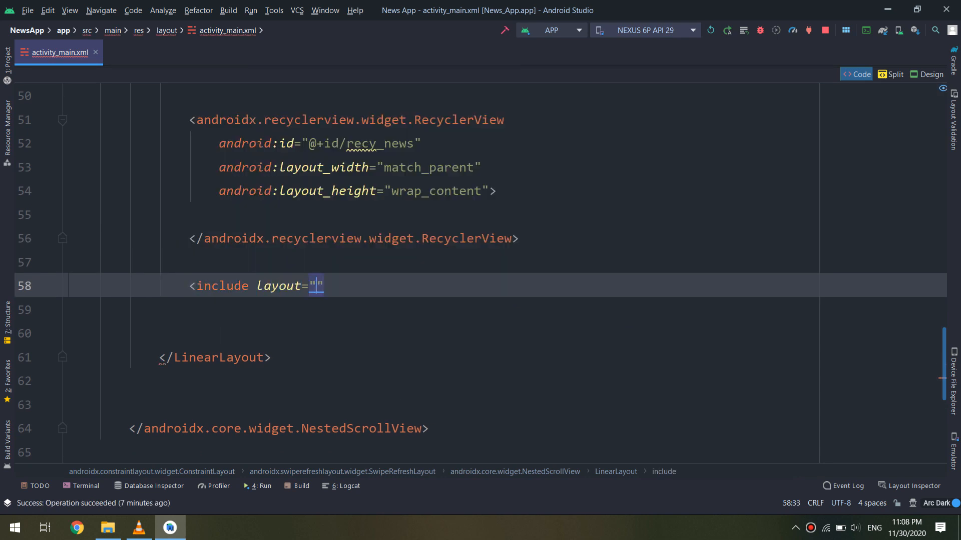
type("@layout/item_news")
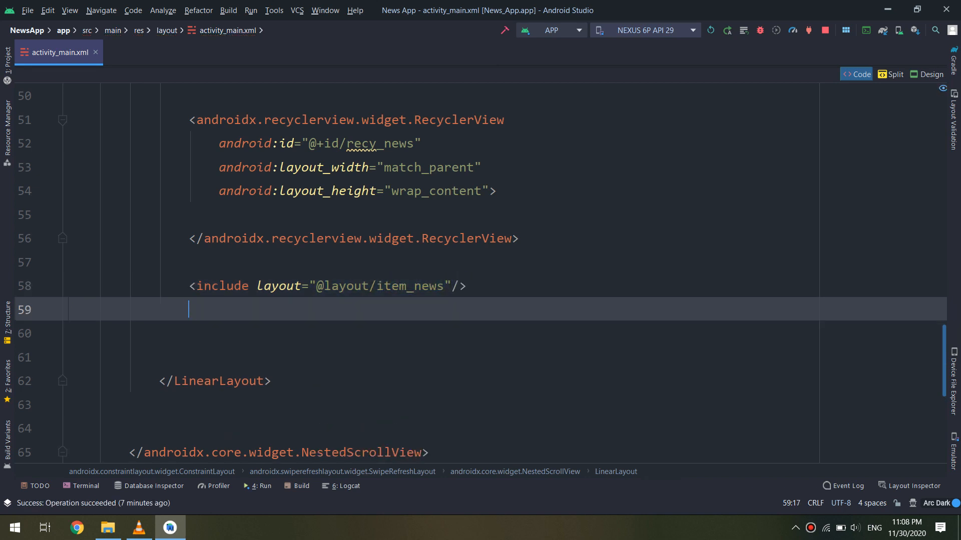
type("<include")
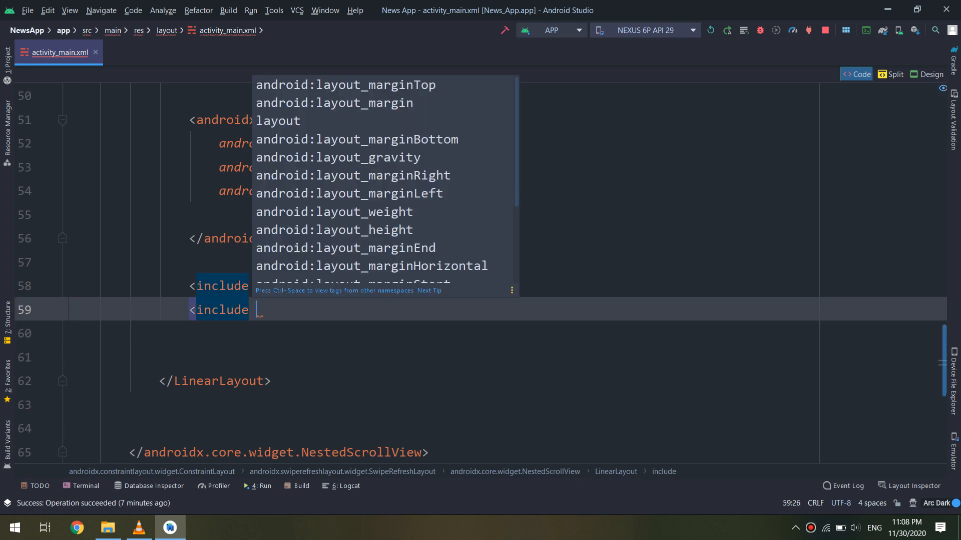
type("layout")
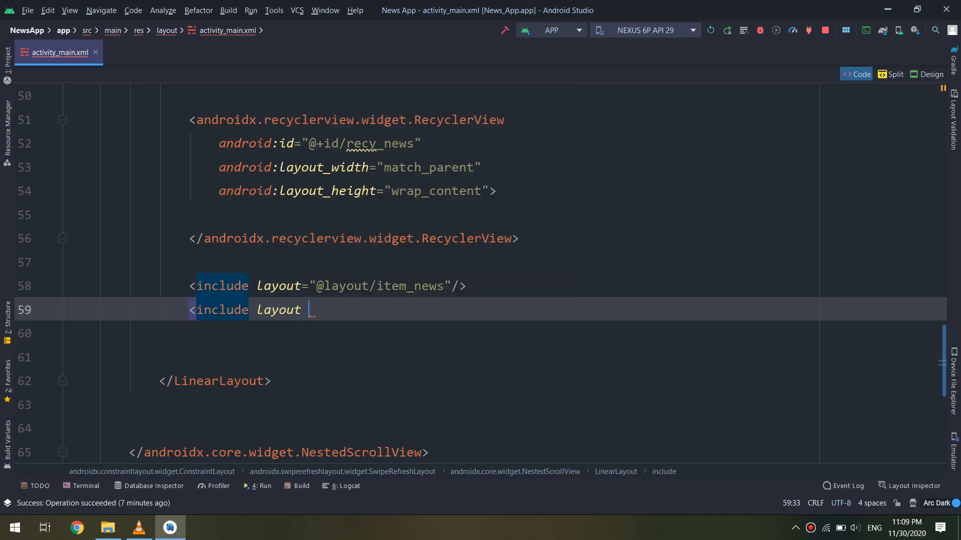
type("=\"@")
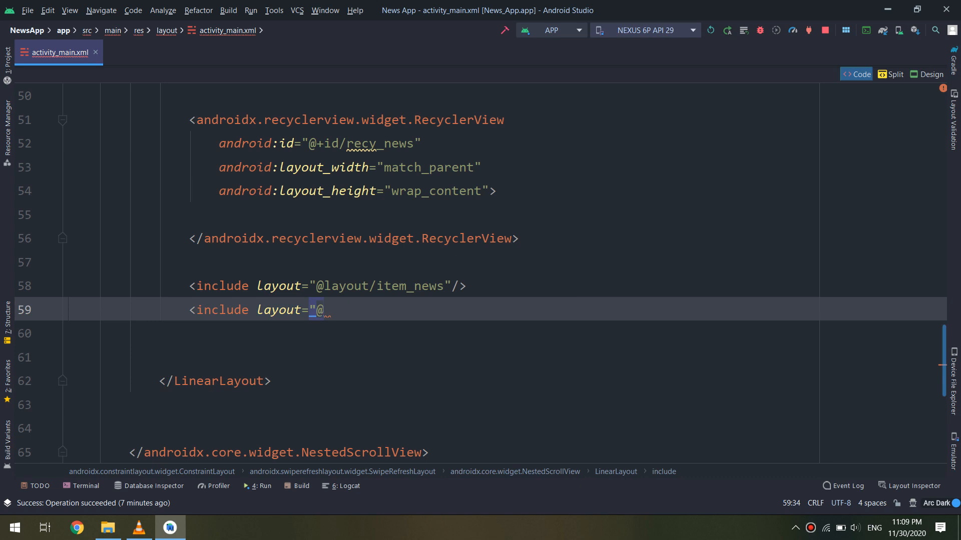
type("l\"")
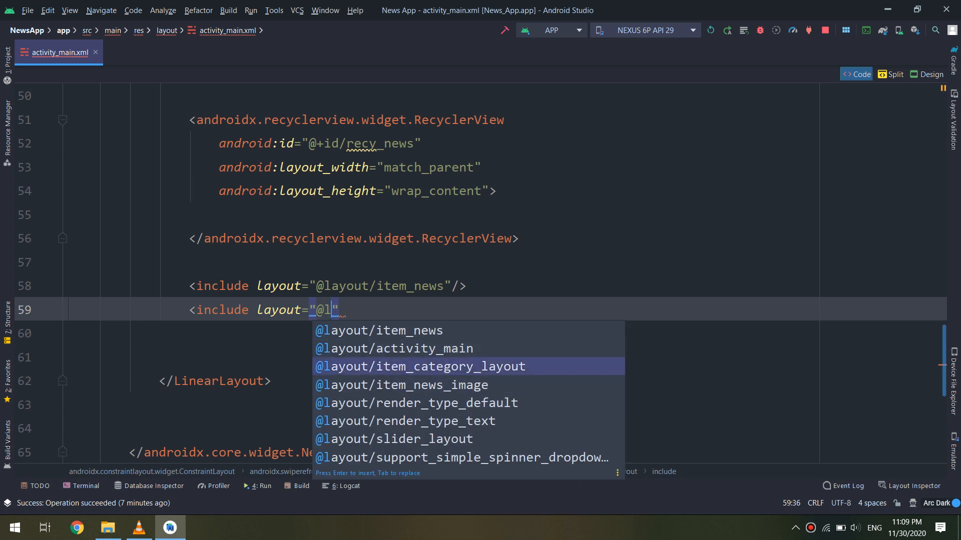
left_click(400, 385)
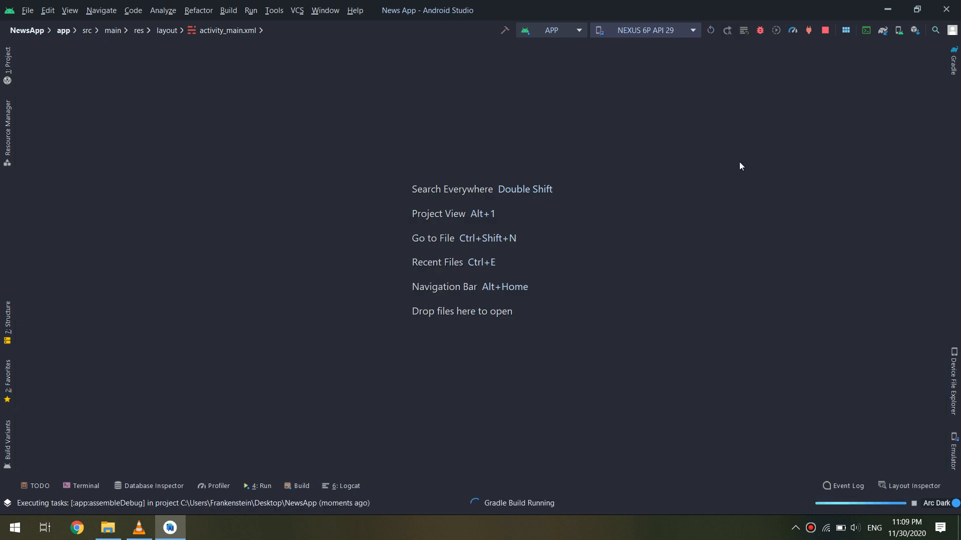
mouse_move(677, 384)
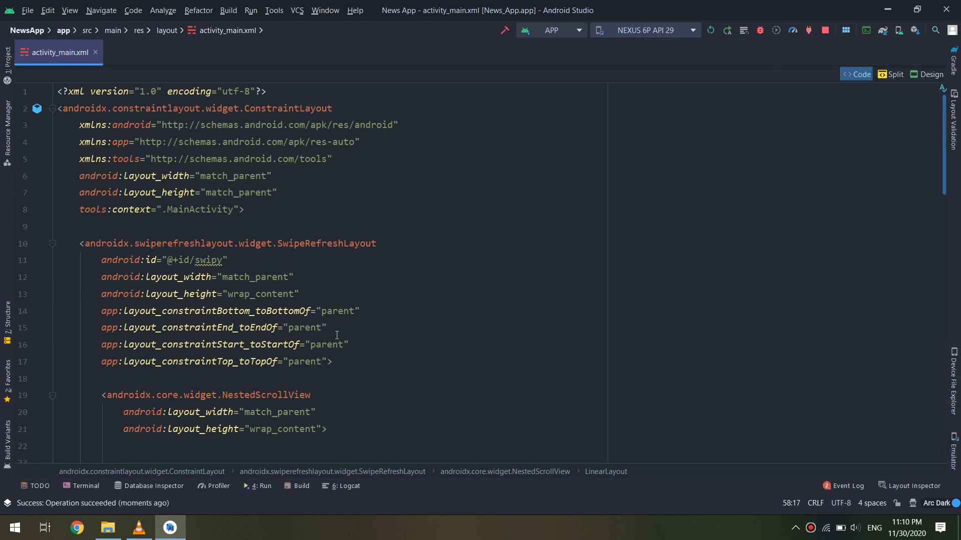
- Check the running app in the emulator, rebuild and relaunch it, and reopen item_news.xml
scroll("down", 3)
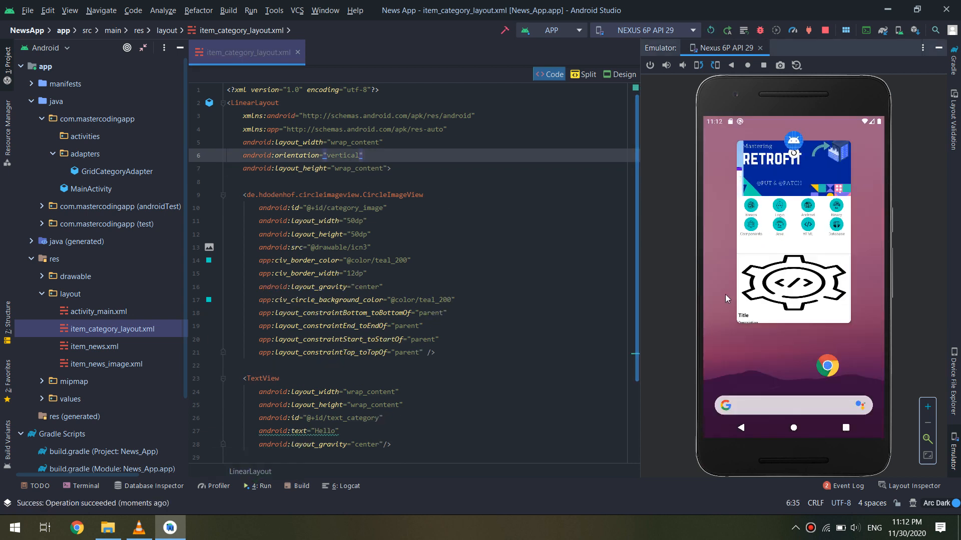
left_click(718, 30)
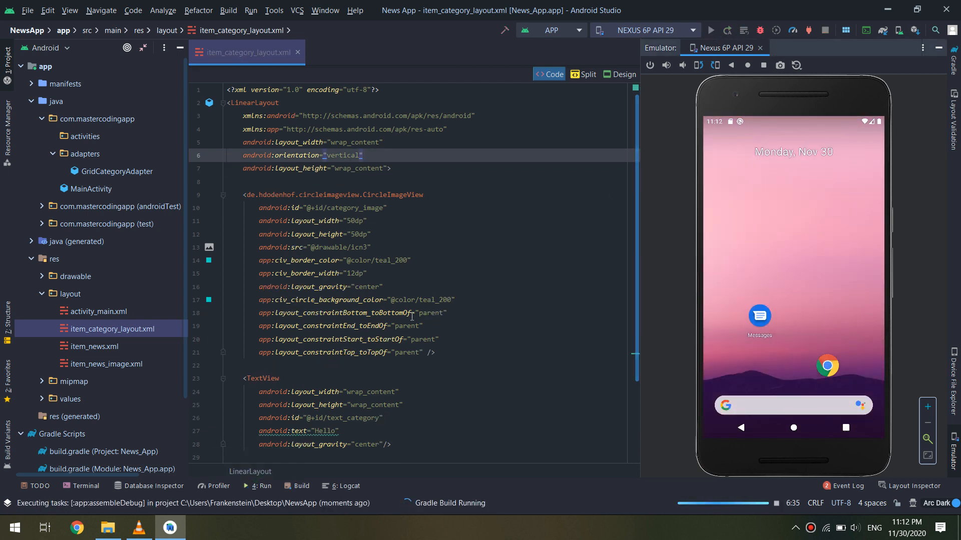
left_click(94, 346)
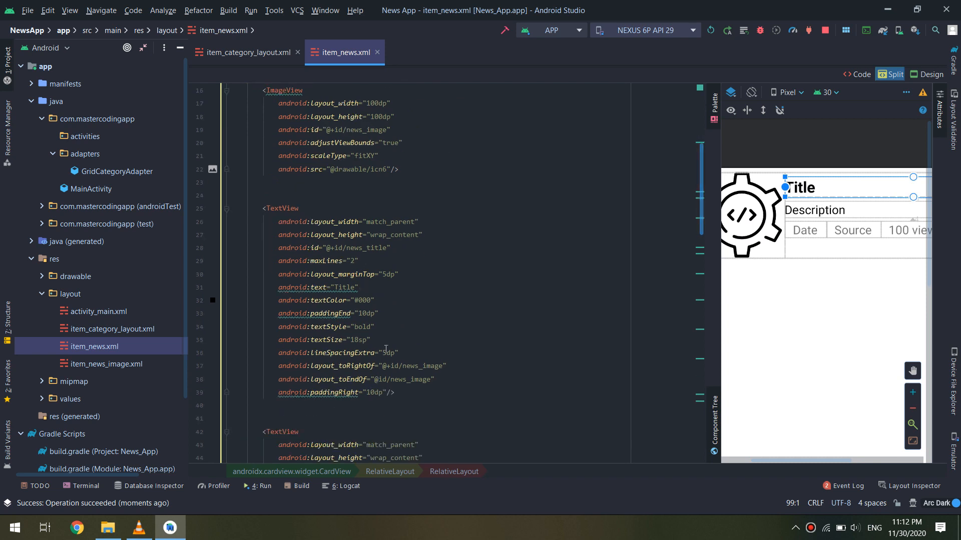
- Give the item_news title 4dp padding and the description 2dp padding
type("marginRight=\"4dp")
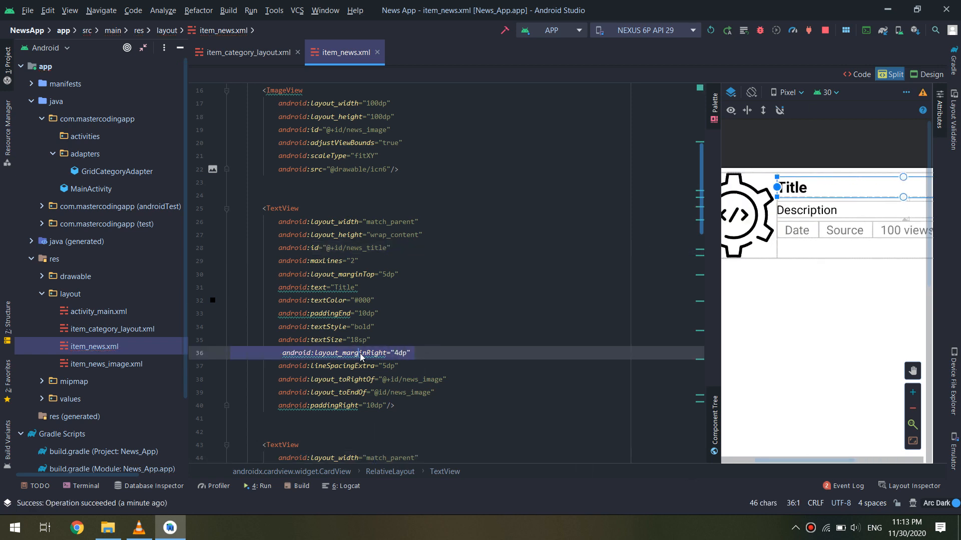
type("paddi")
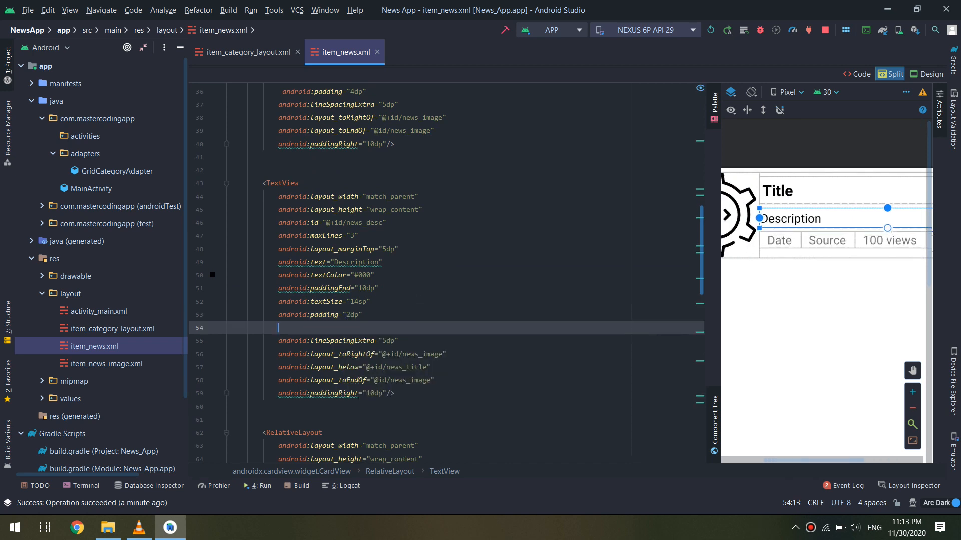
type("android:layout_marginRight=\"")
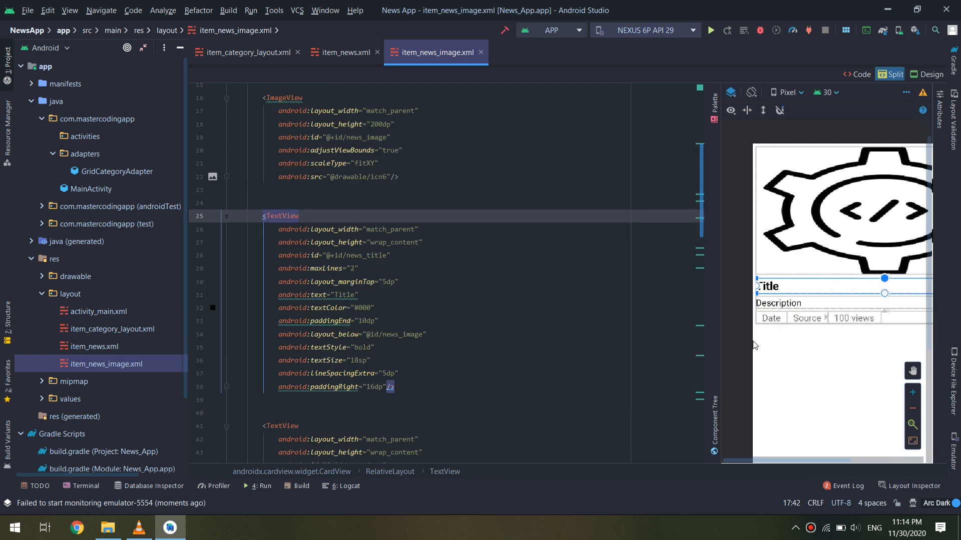
- Give the item_news_image title and description 4dp left padding and rerun the app
type("righ")
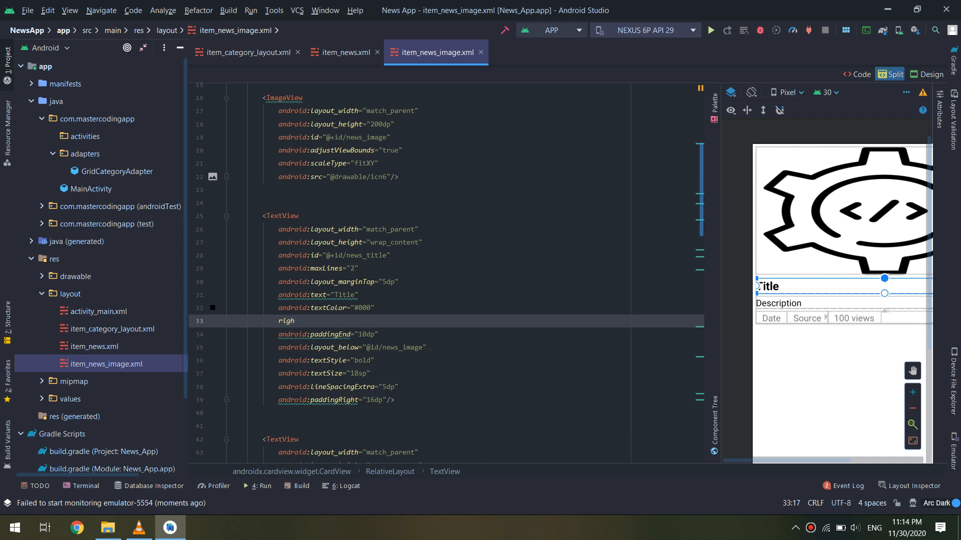
type("android:layout_marginRight=\"4dp\"")
type("android:paddingLeft=\"4dp\"")
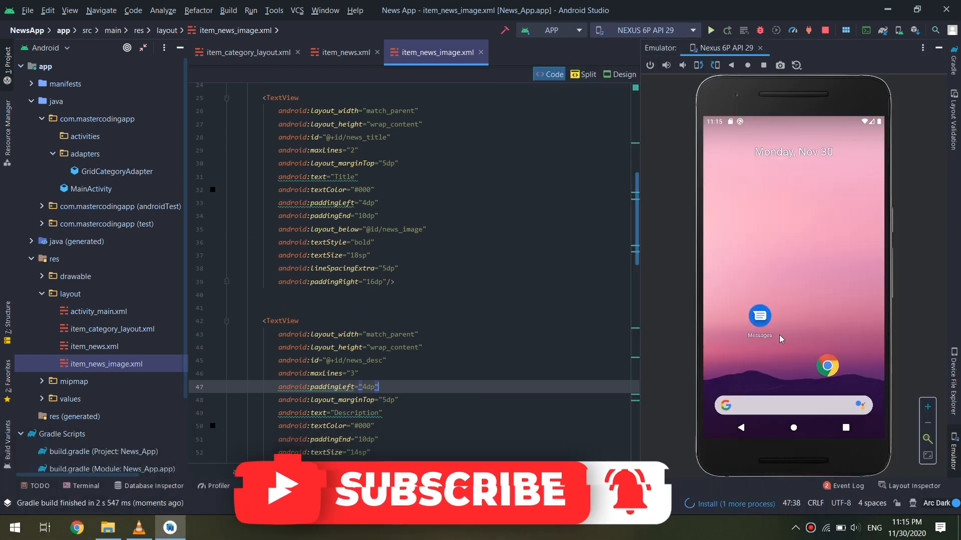
left_click(712, 30)
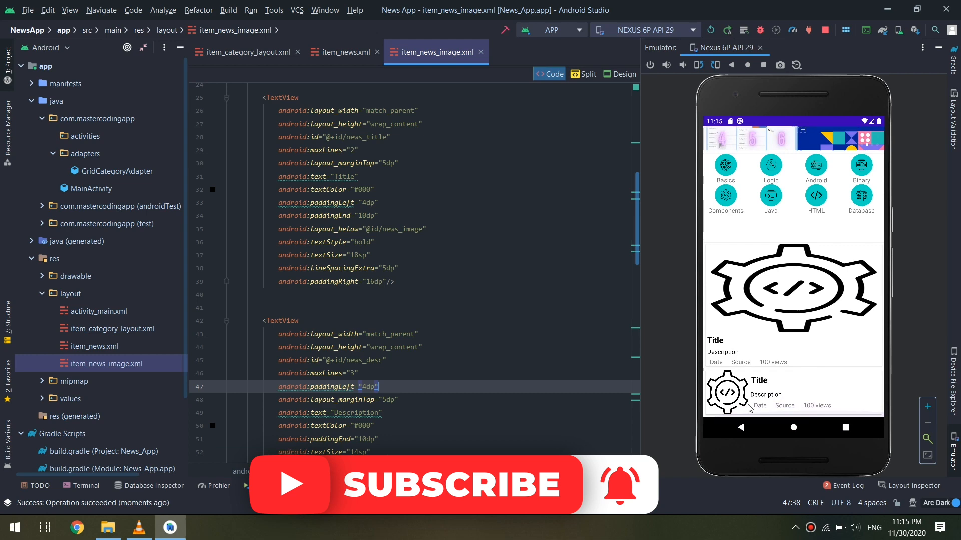